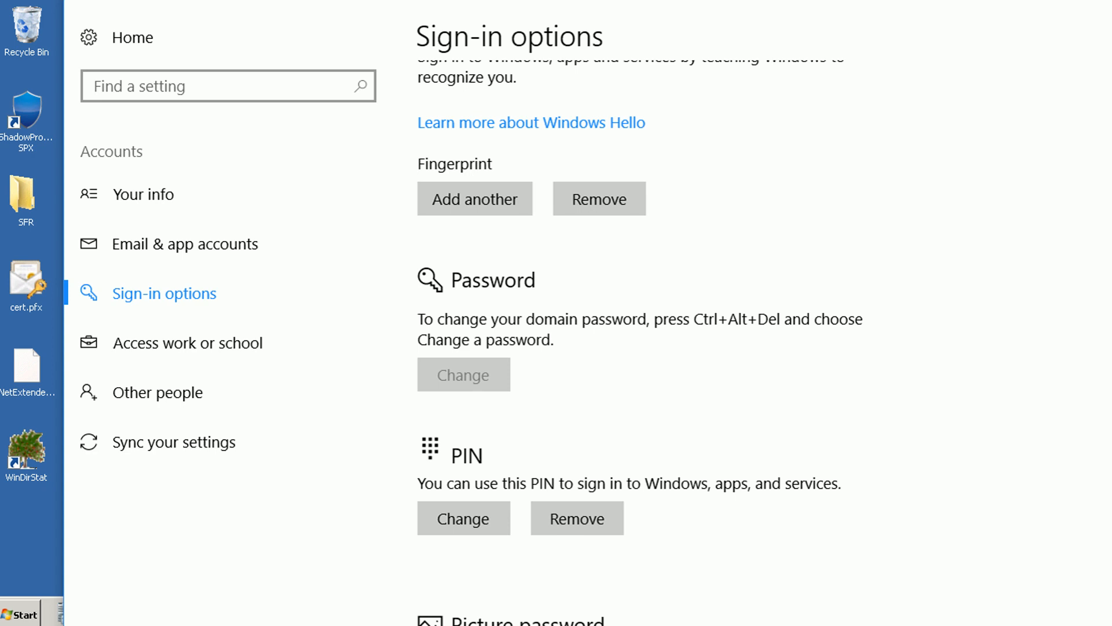
pyautogui.moveTo(47, 527)
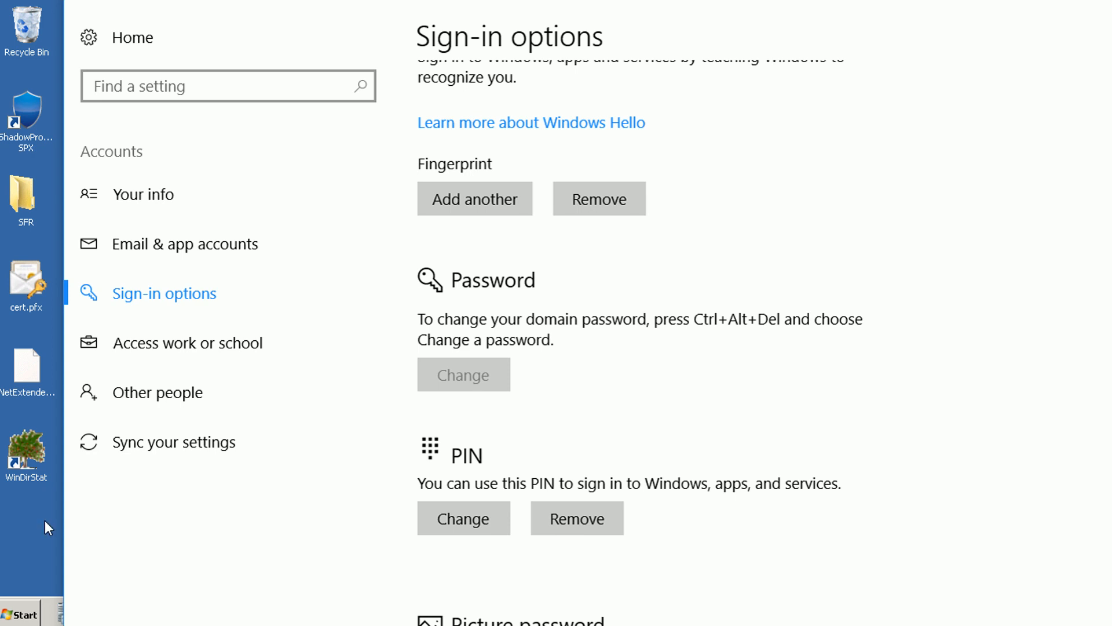
pyautogui.moveTo(864, 464)
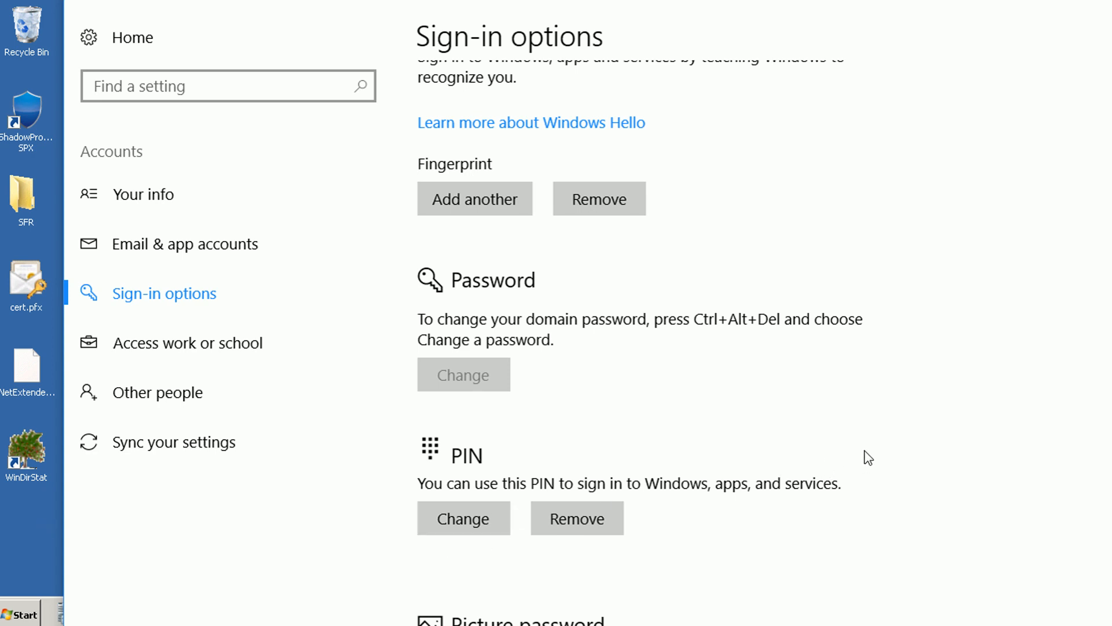
pyautogui.moveTo(434, 193)
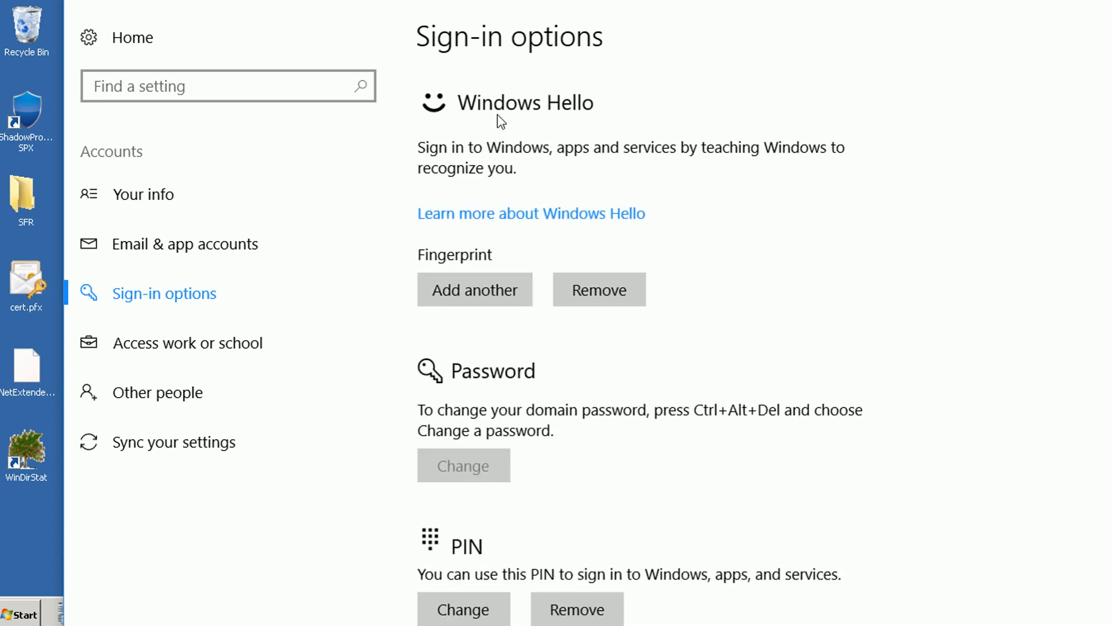
pyautogui.moveTo(767, 383)
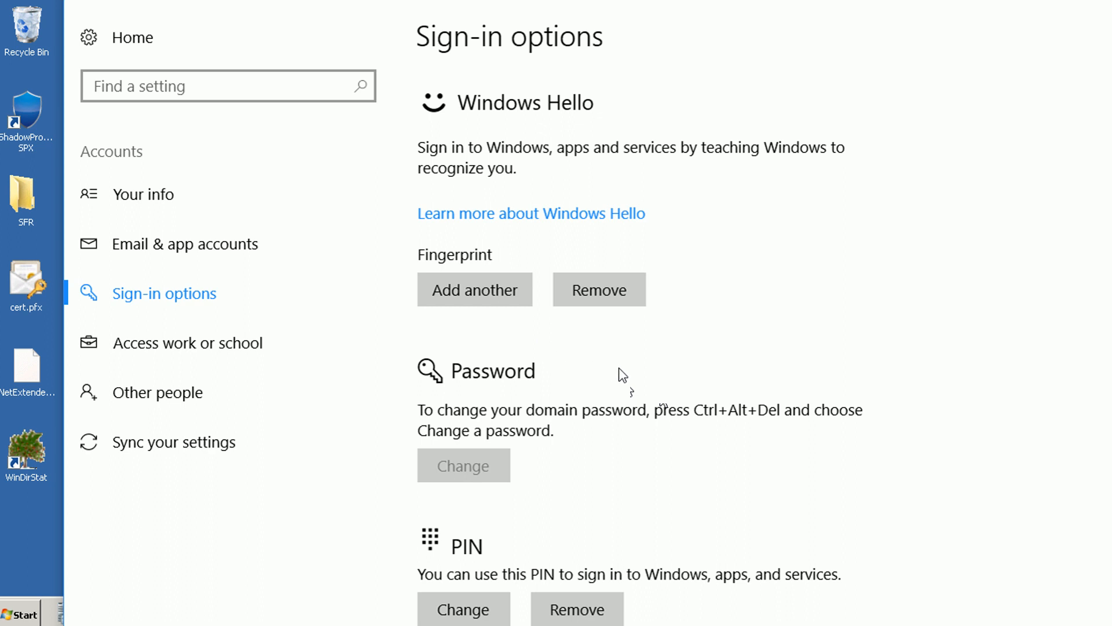
# Edit the CGIS-WinHello GPO and navigate to Computer Configuration > Administrative Templates > System > Logon.
pyautogui.scroll(-3)
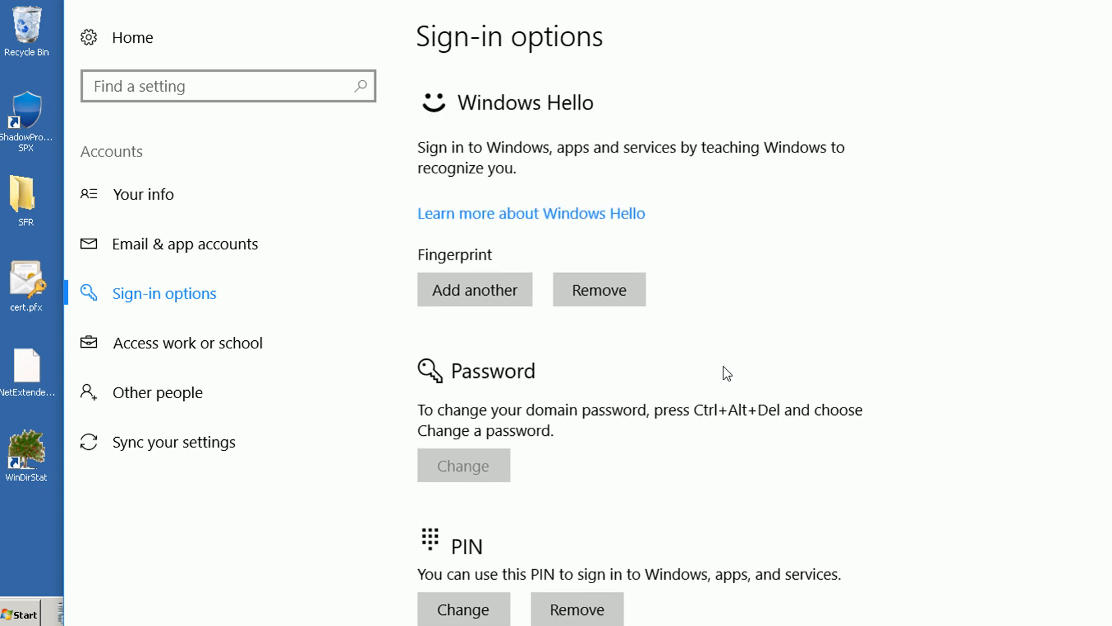
pyautogui.moveTo(992, 3)
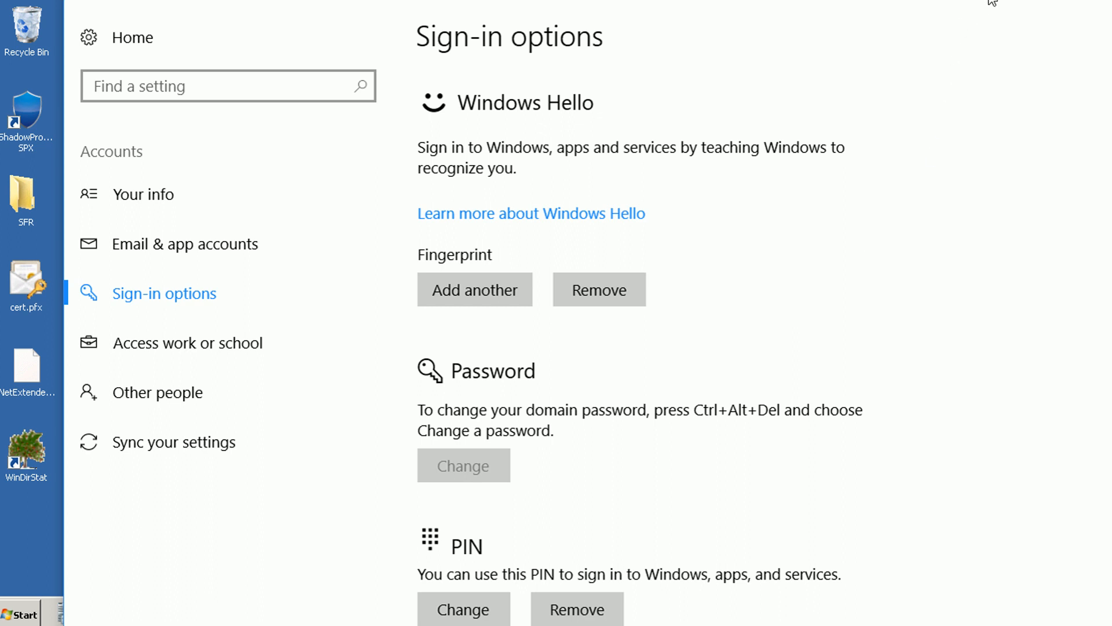
pyautogui.moveTo(842, 424)
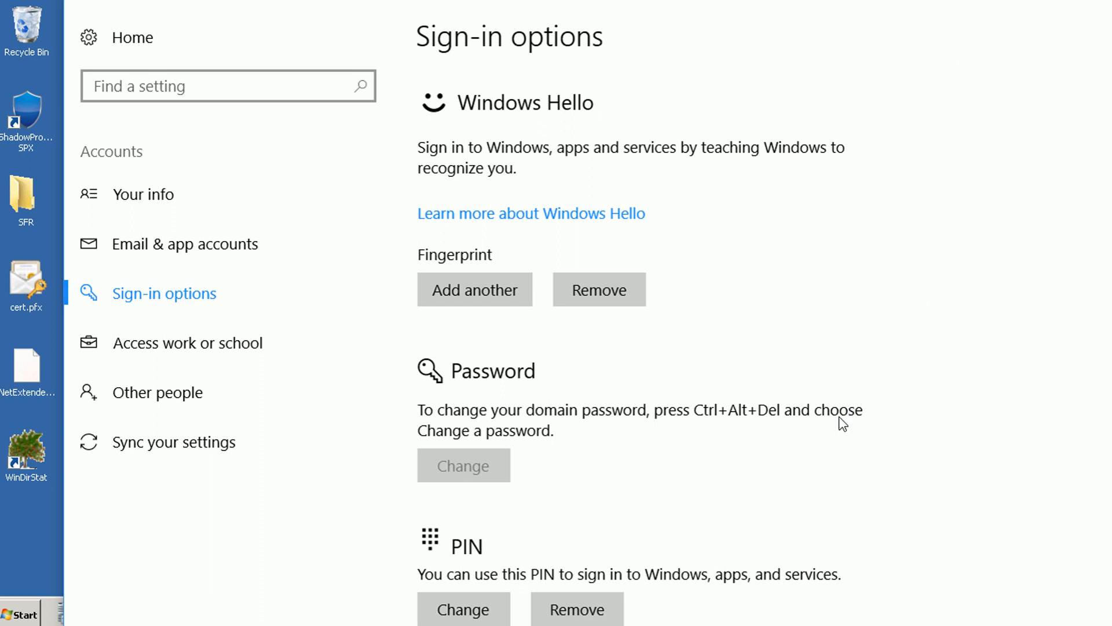
pyautogui.moveTo(544, 119)
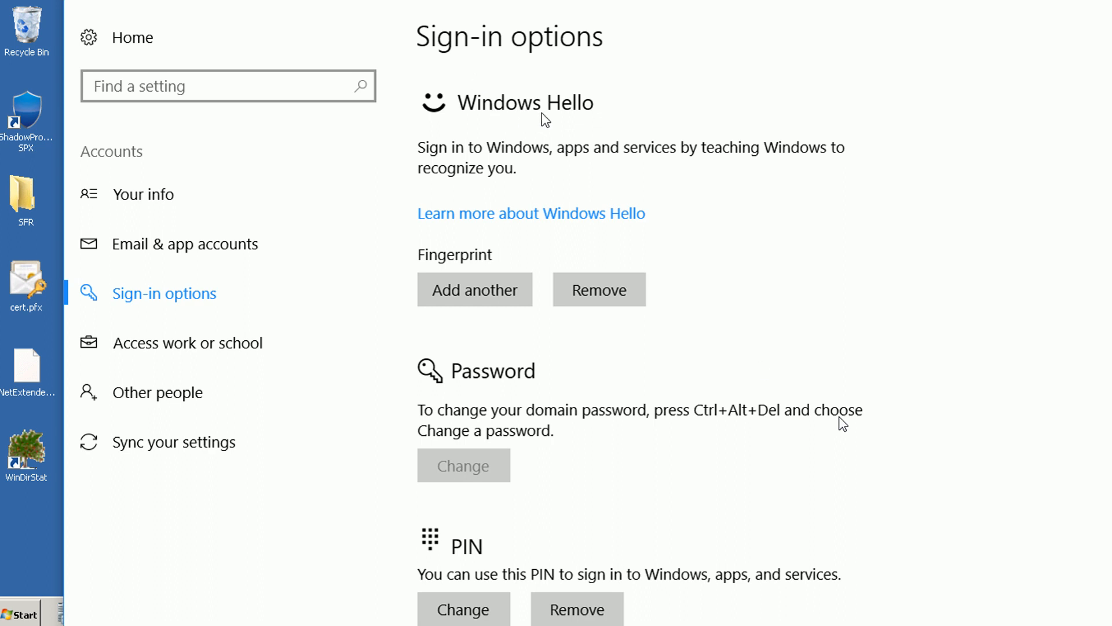
pyautogui.moveTo(819, 369)
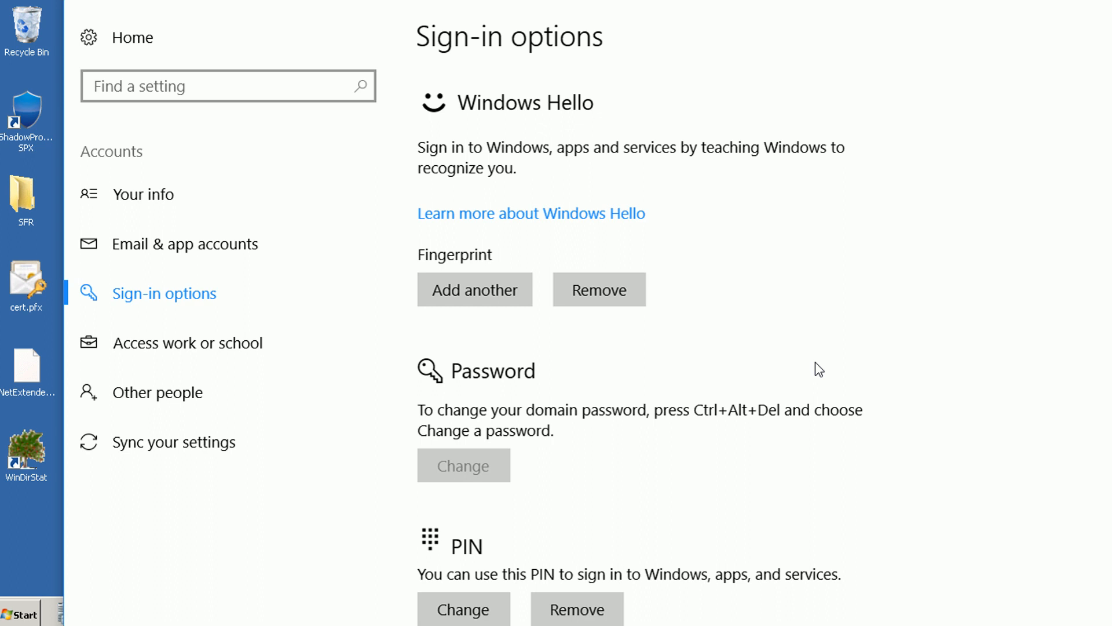
pyautogui.moveTo(864, 185)
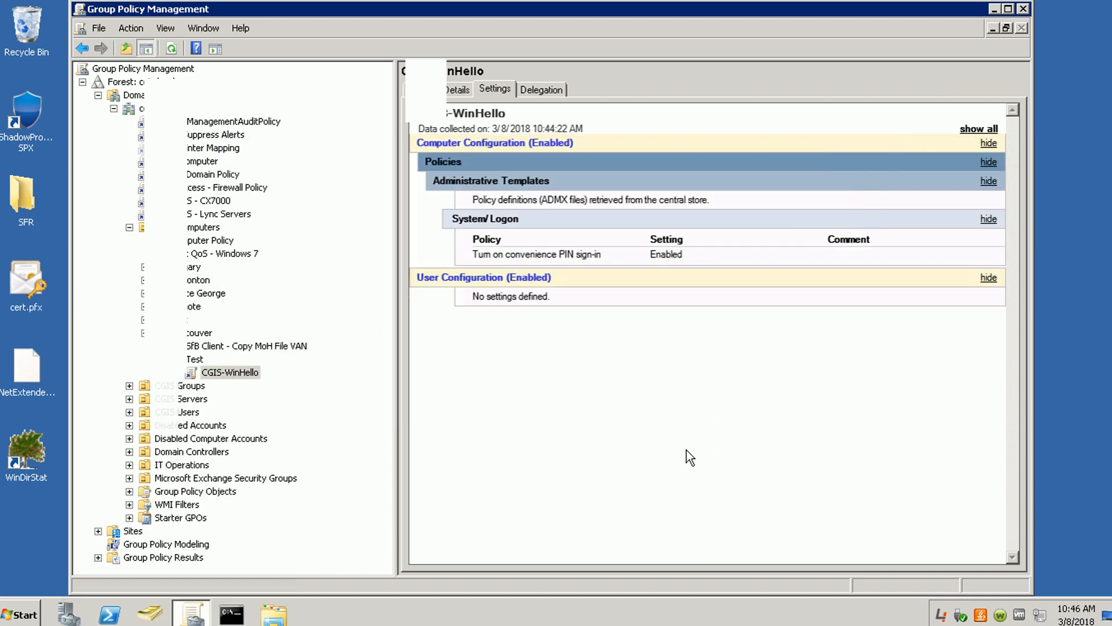
pyautogui.moveTo(656, 450)
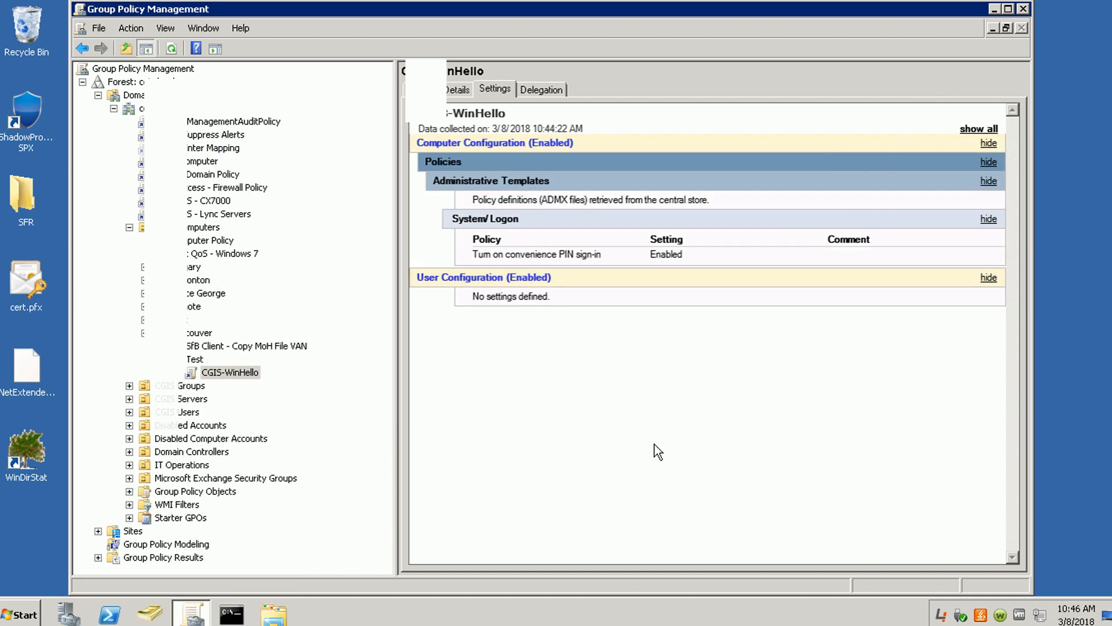
pyautogui.moveTo(640, 438)
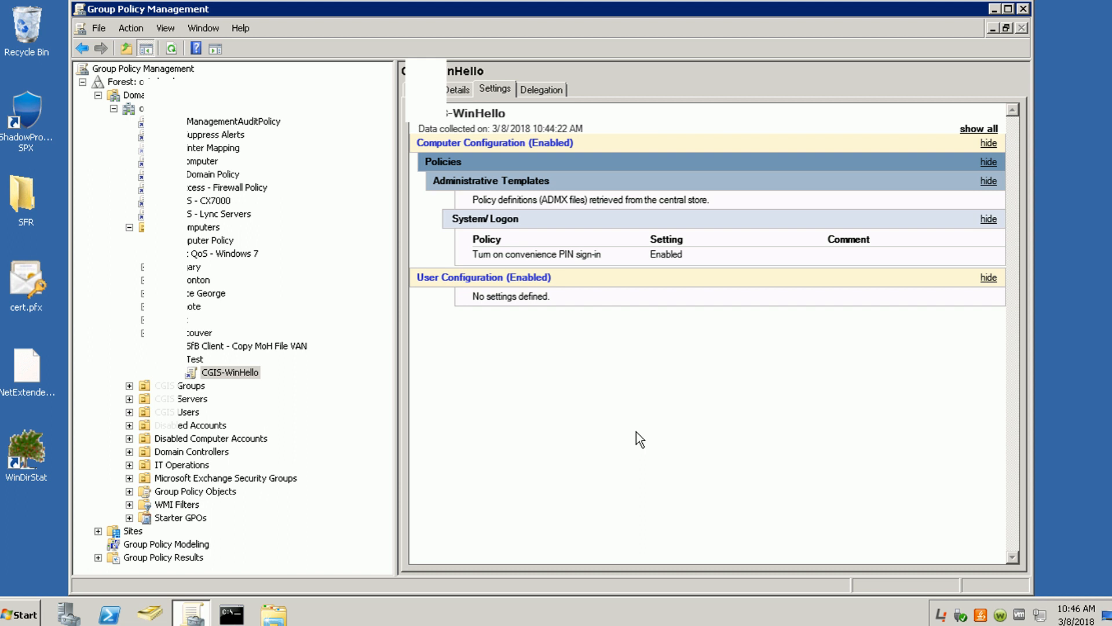
pyautogui.moveTo(614, 460)
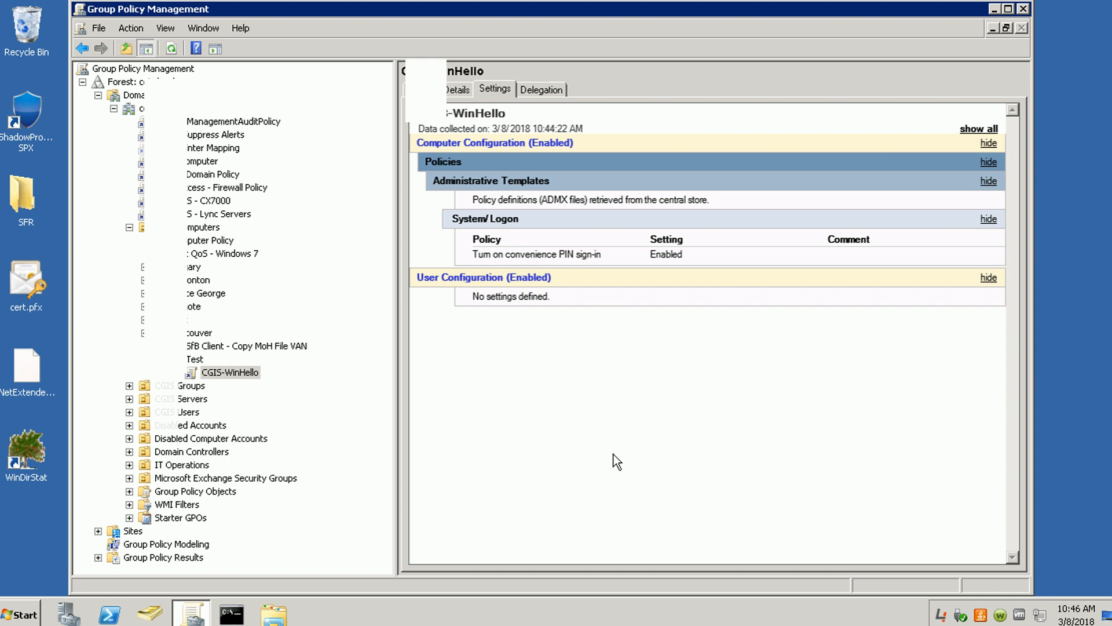
pyautogui.moveTo(613, 463)
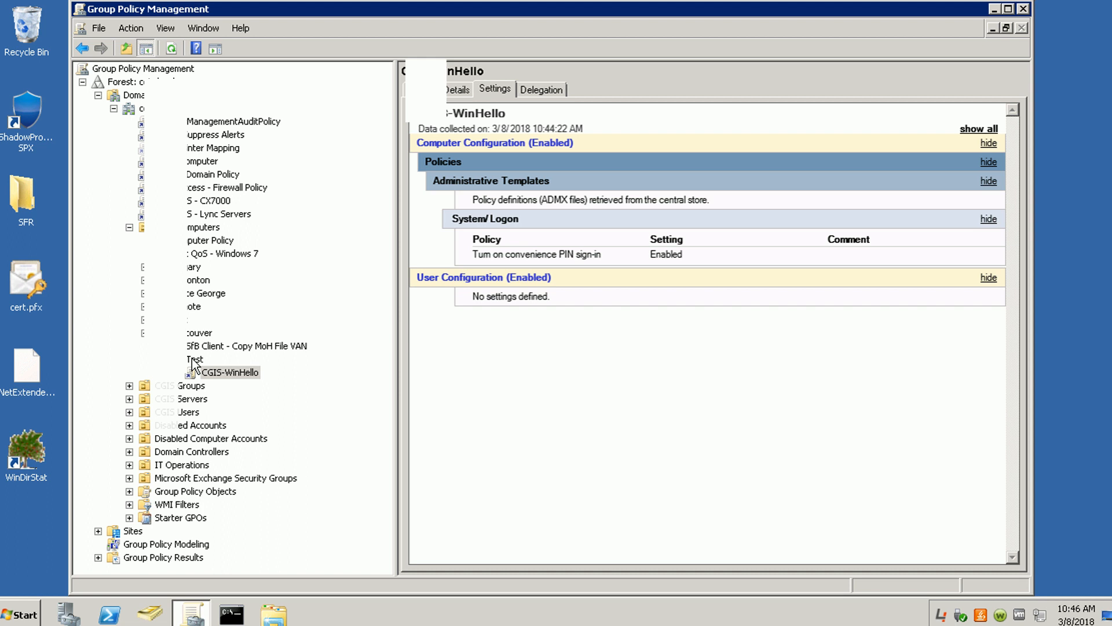
pyautogui.moveTo(215, 376)
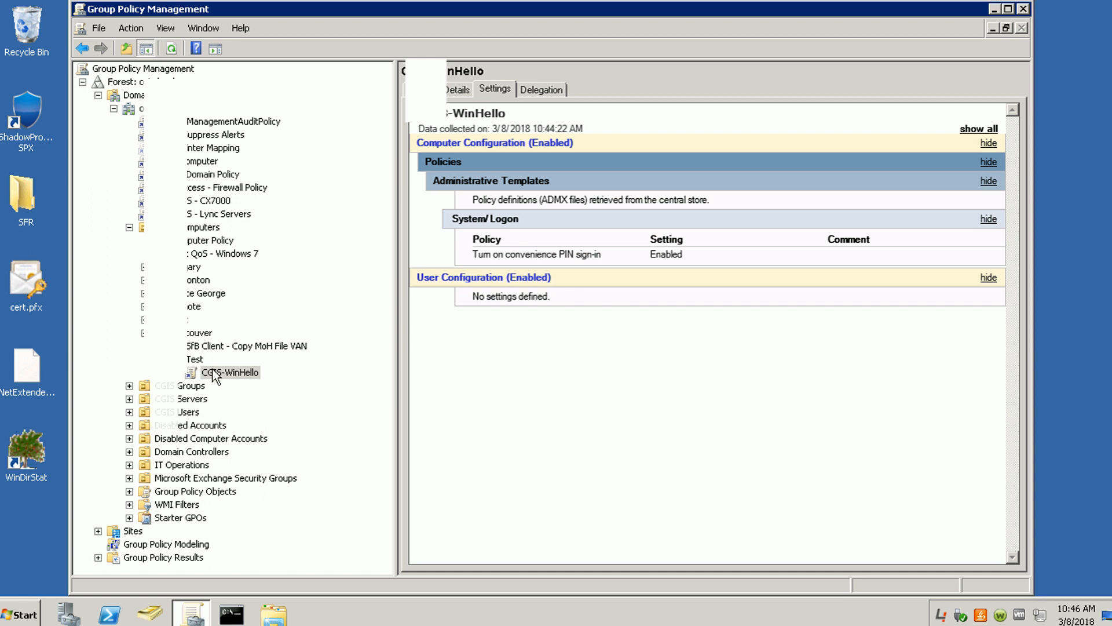
pyautogui.moveTo(245, 374)
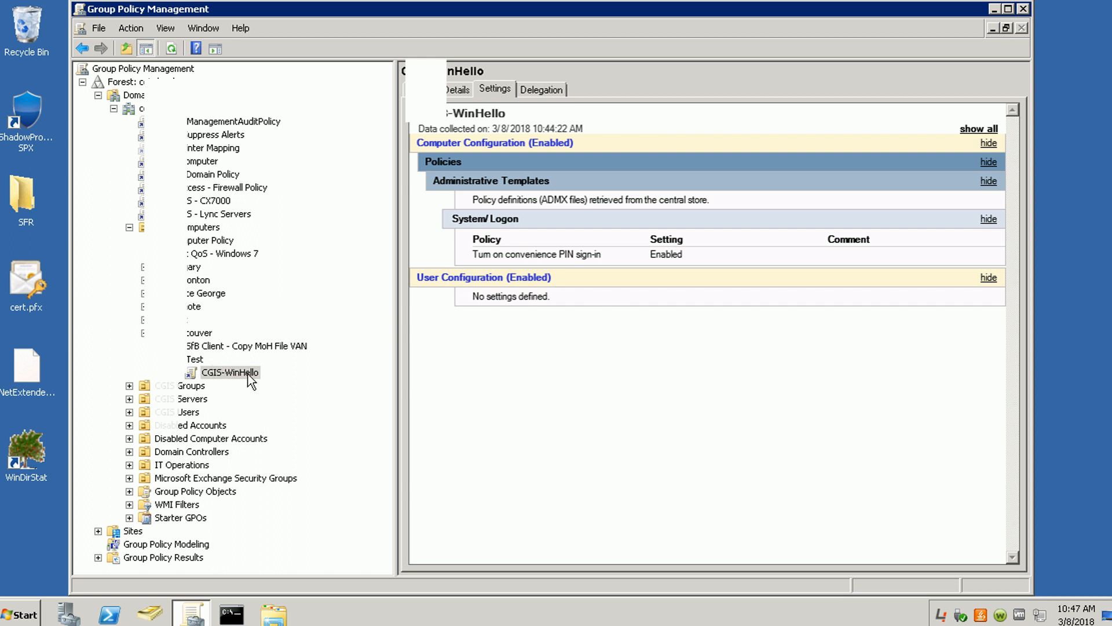
pyautogui.moveTo(244, 377)
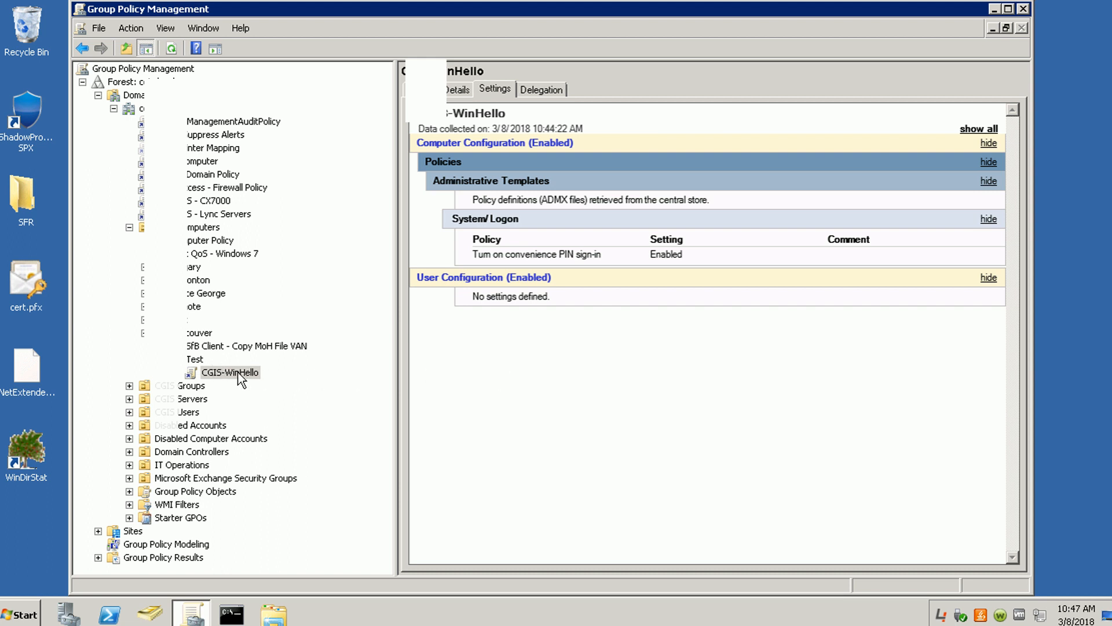
pyautogui.moveTo(261, 380)
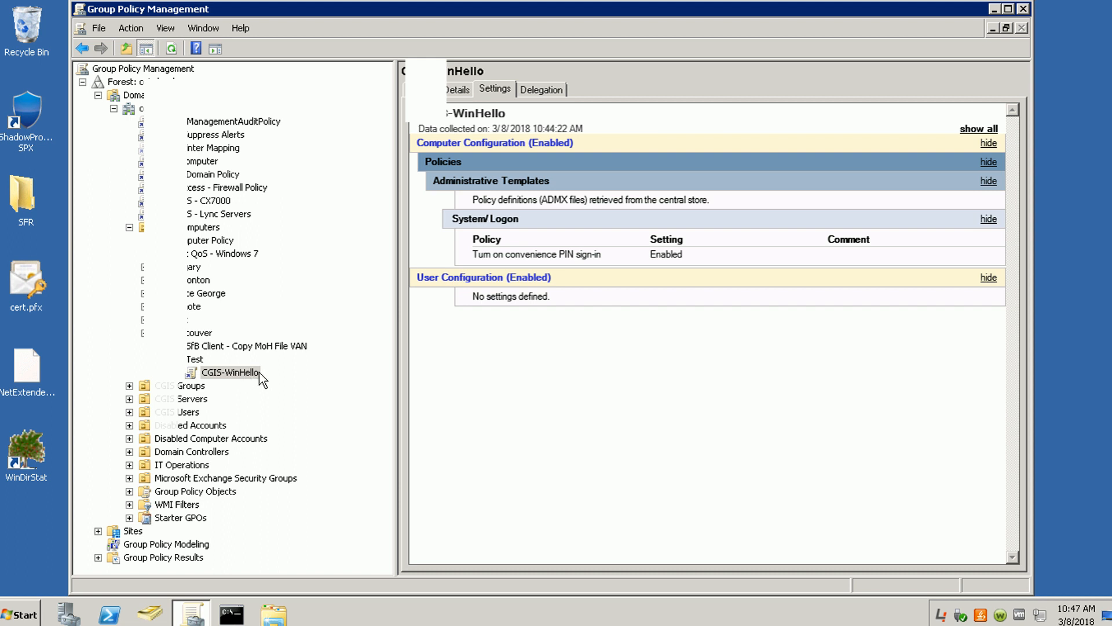
pyautogui.moveTo(239, 379)
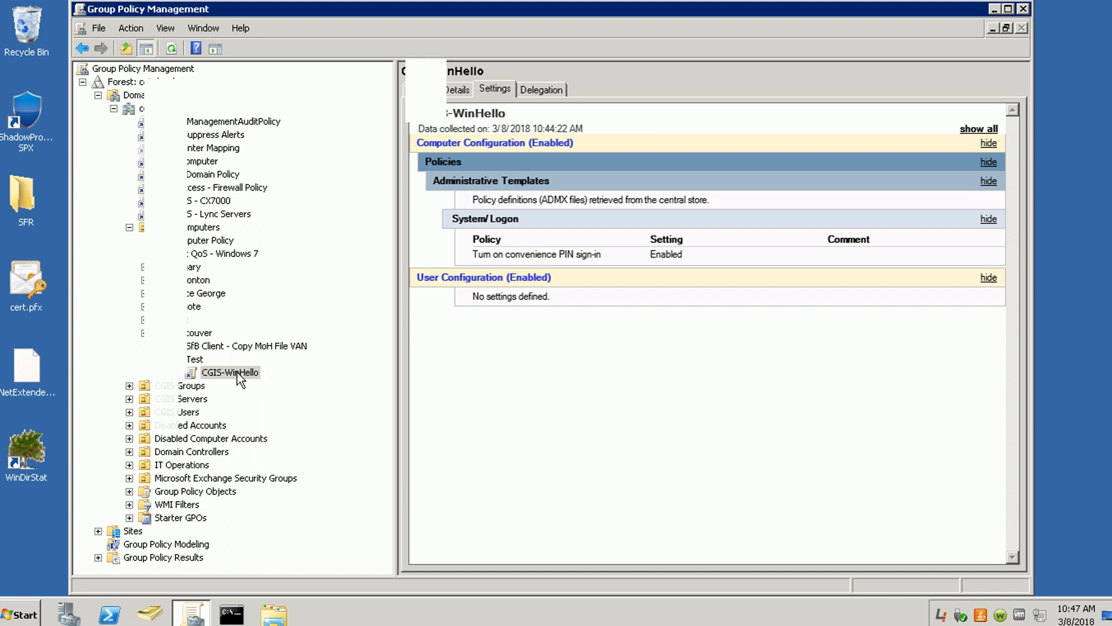
pyautogui.moveTo(537, 253)
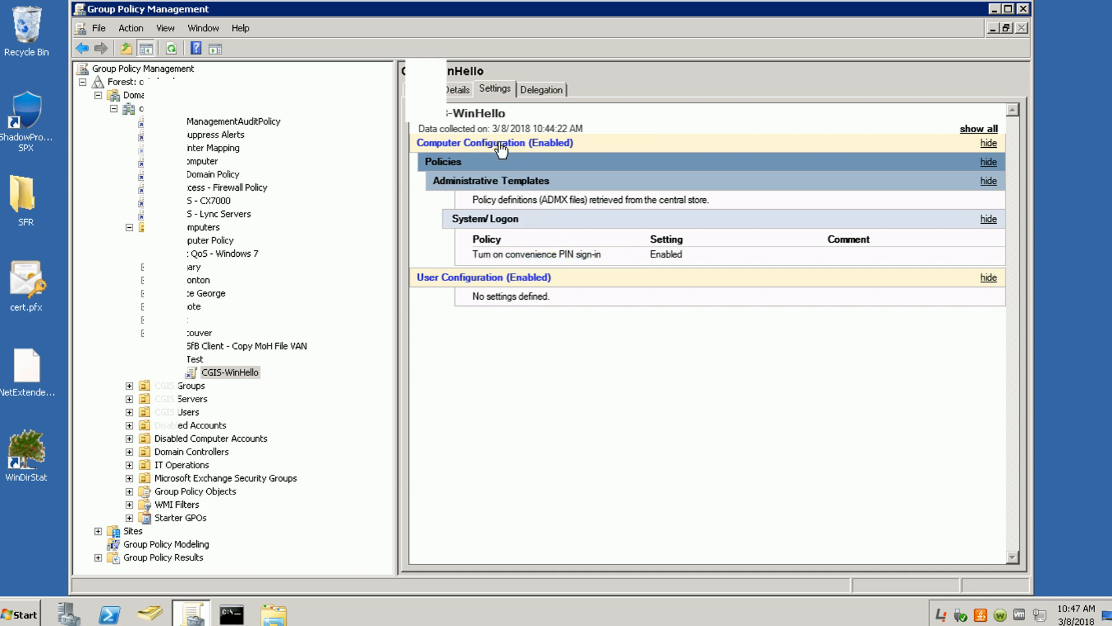
pyautogui.moveTo(488, 159)
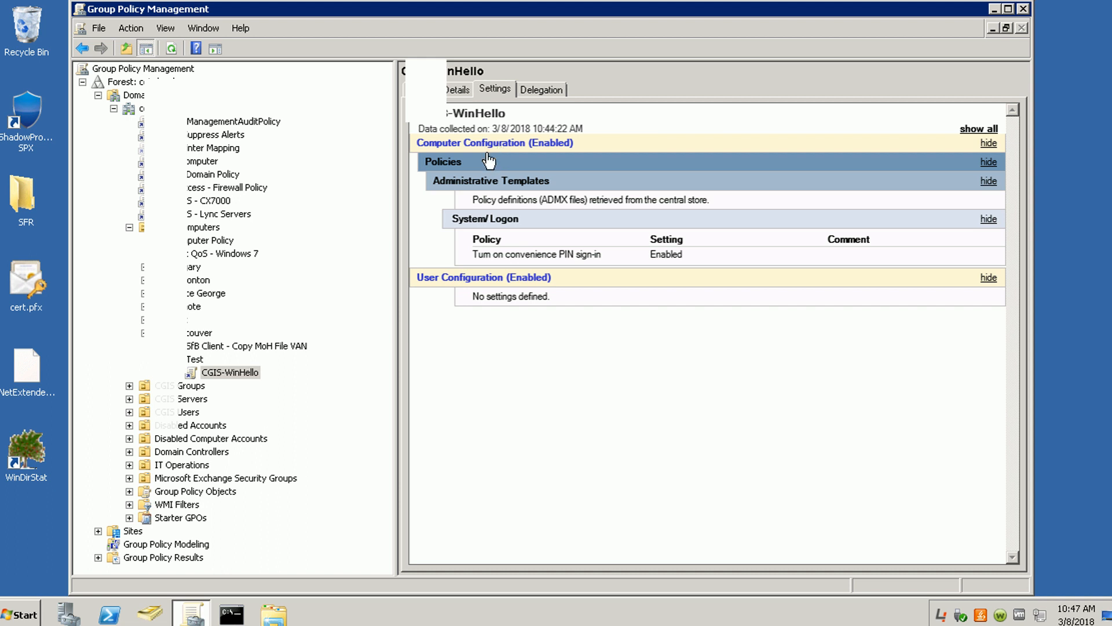
pyautogui.moveTo(482, 190)
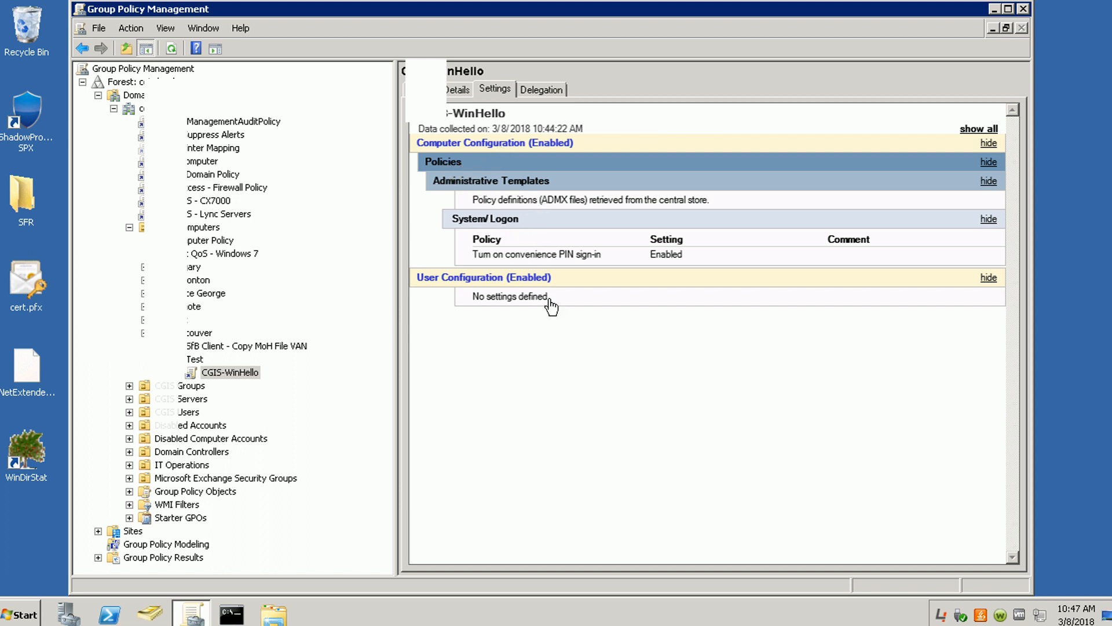
pyautogui.moveTo(554, 383)
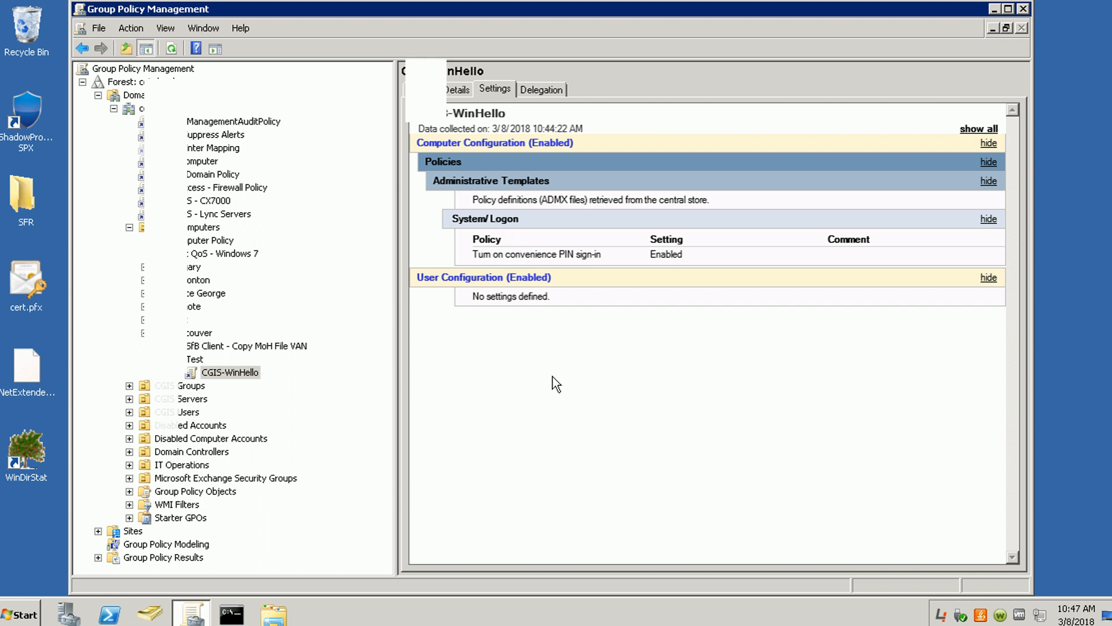
pyautogui.doubleClick(229, 372)
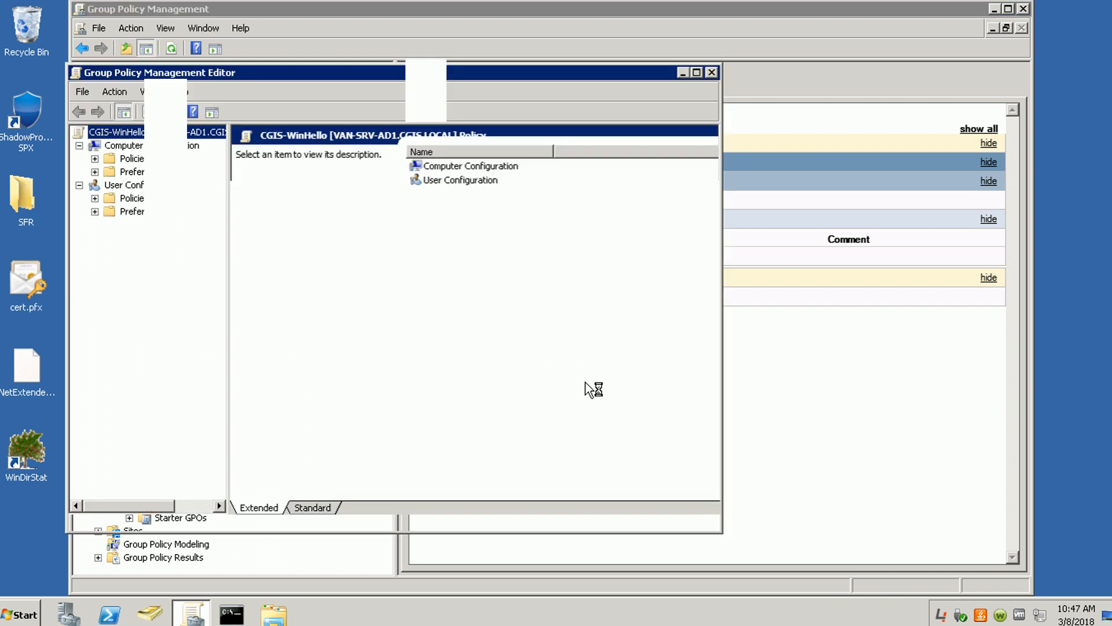
pyautogui.click(95, 159)
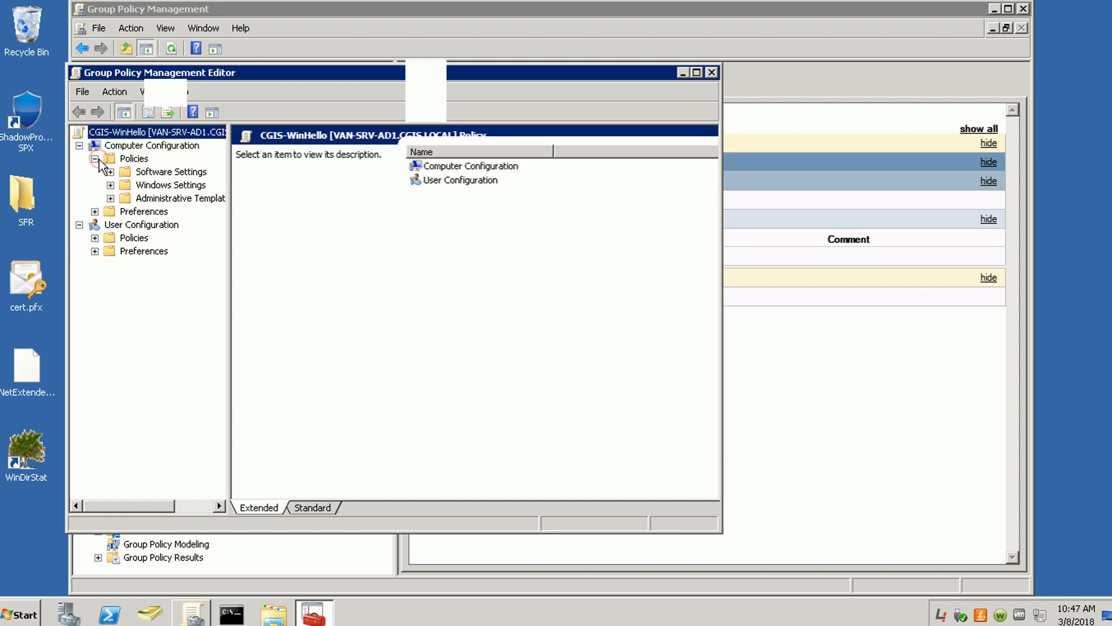
pyautogui.click(110, 198)
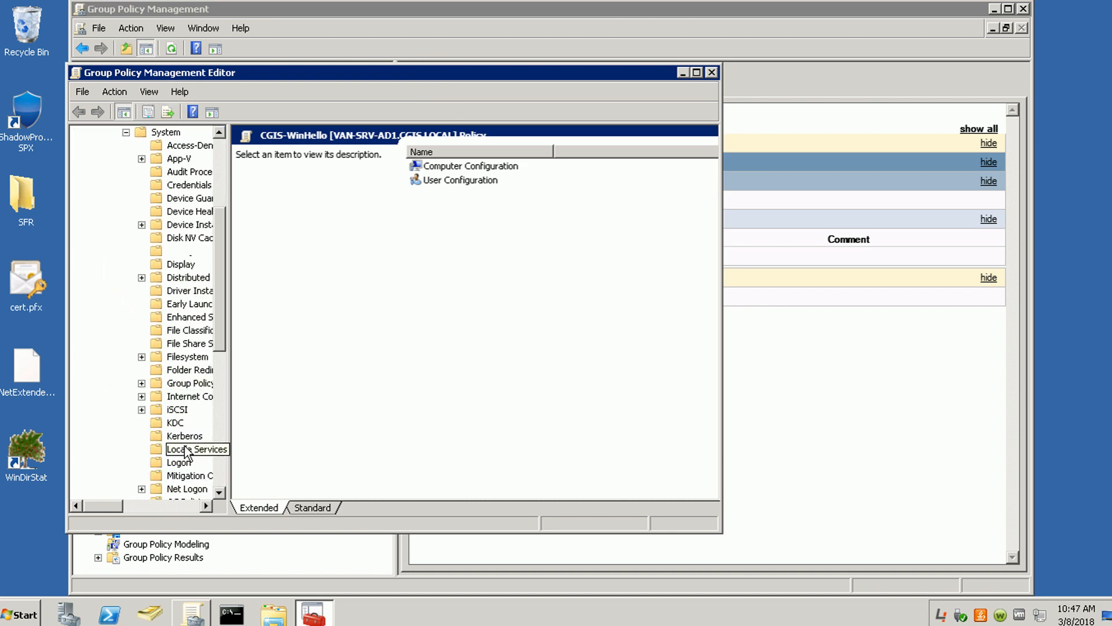
pyautogui.click(178, 462)
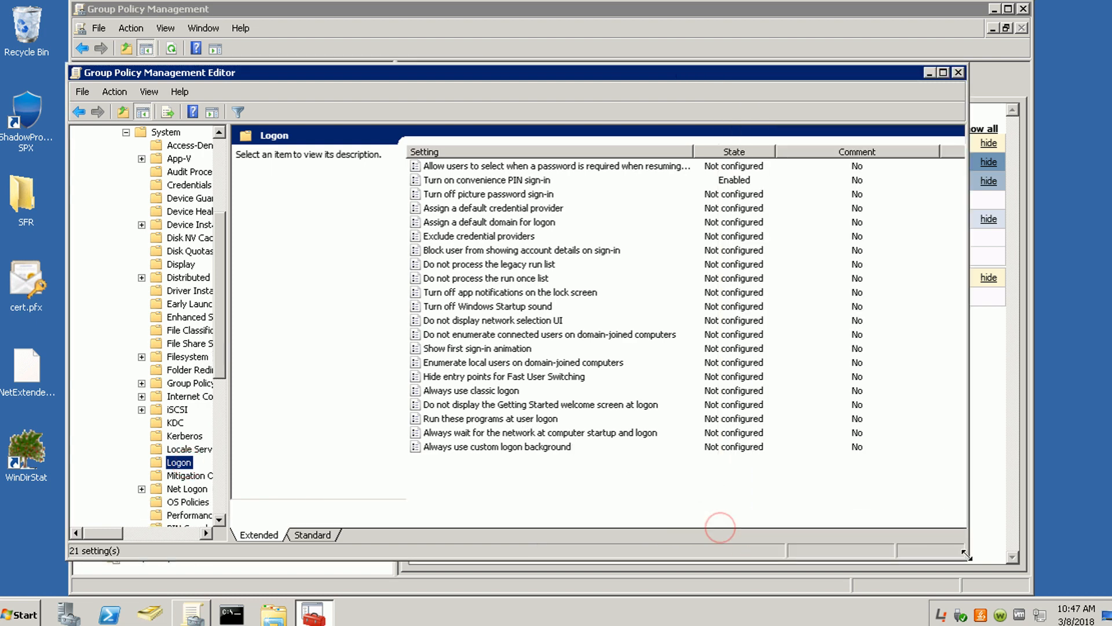
pyautogui.moveTo(504, 191)
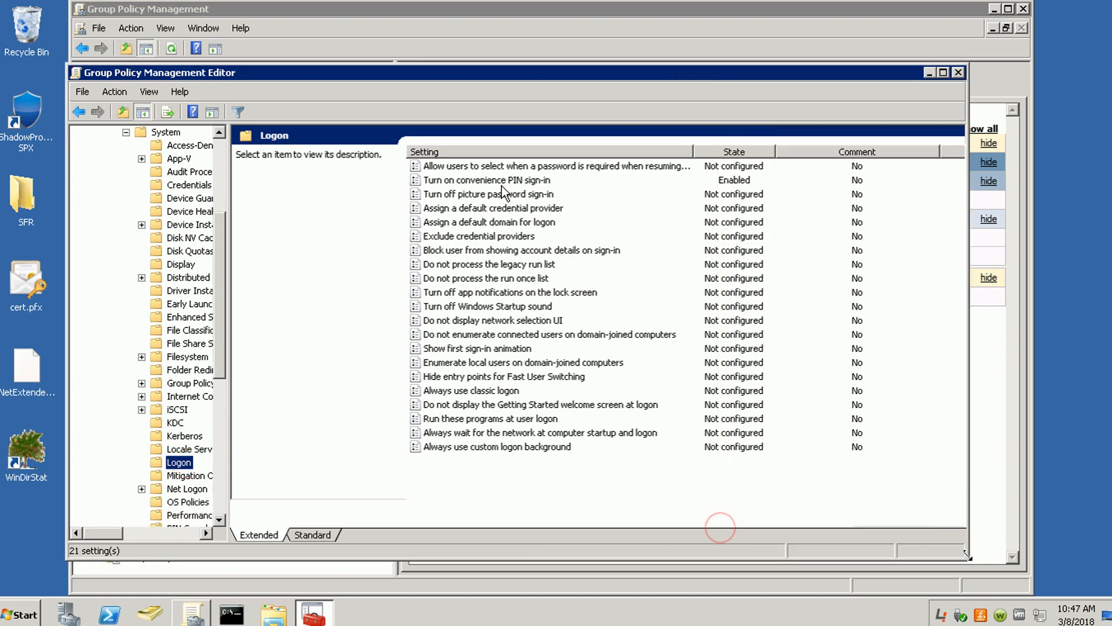
# Select 'Turn on convenience PIN sign-in' to show its description, confirming it is Enabled.
pyautogui.click(487, 179)
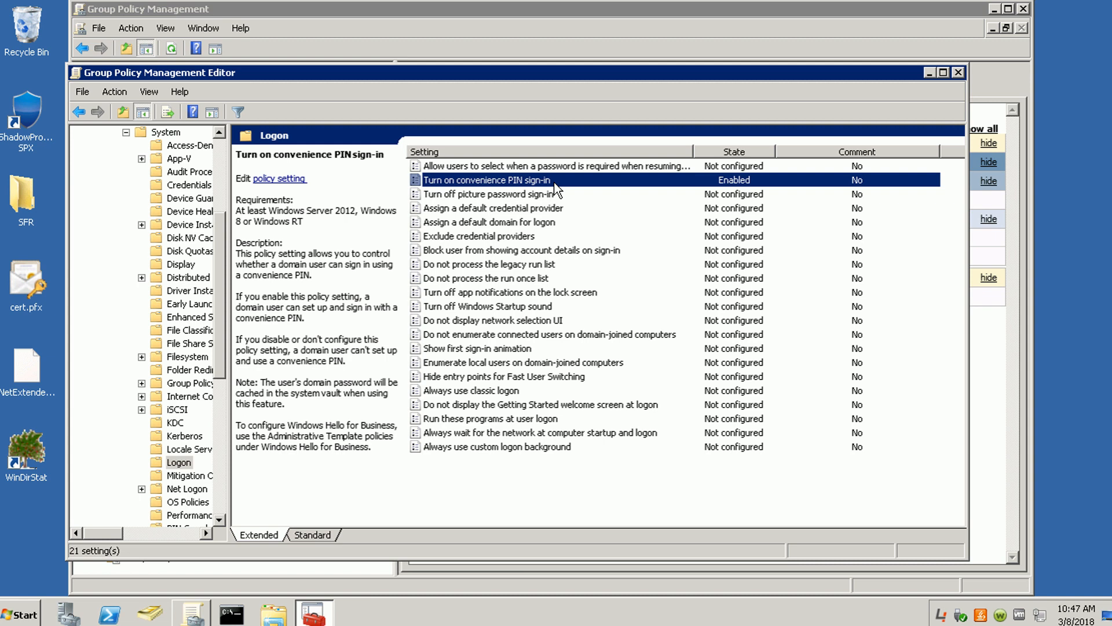
pyautogui.moveTo(541, 198)
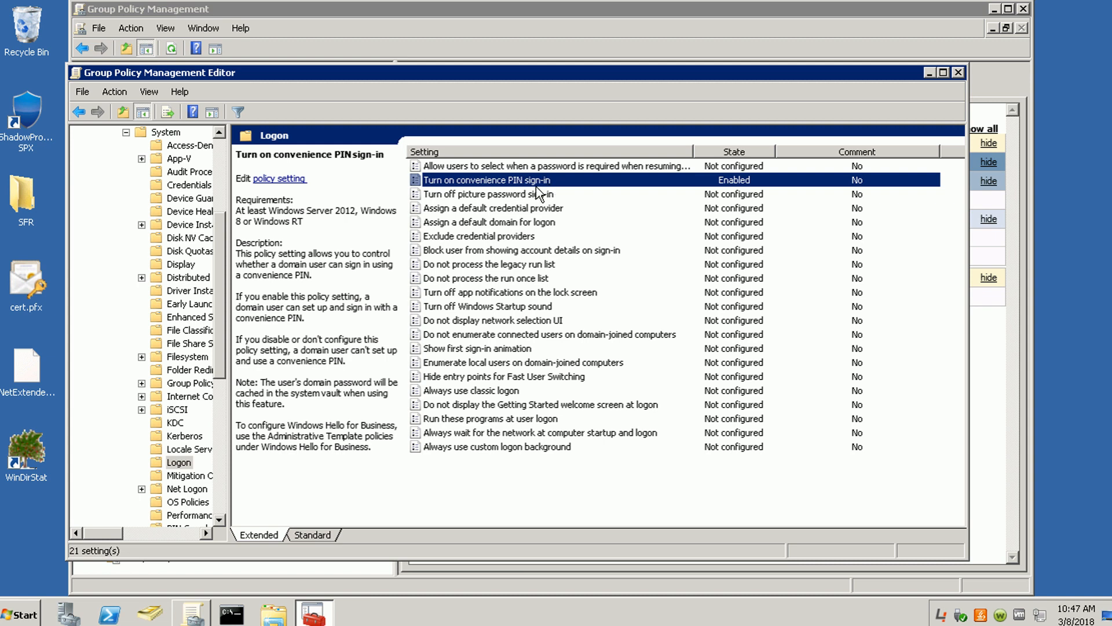
pyautogui.moveTo(497, 200)
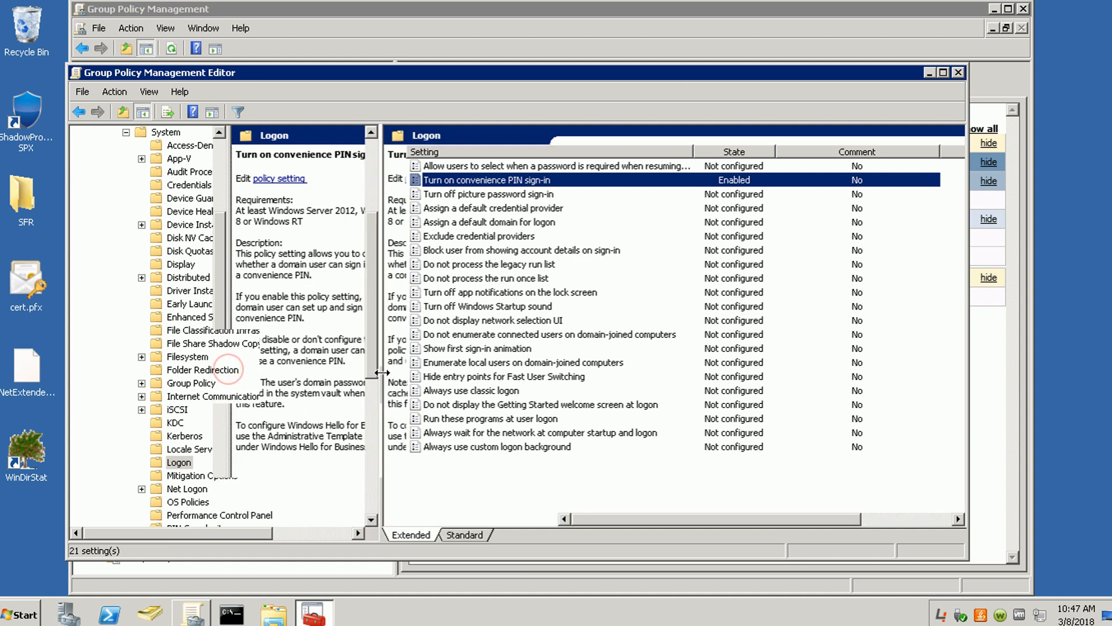
# Navigate to the Windows Hello for Business folder, listing its settings as Not configured.
pyautogui.scroll(-3)
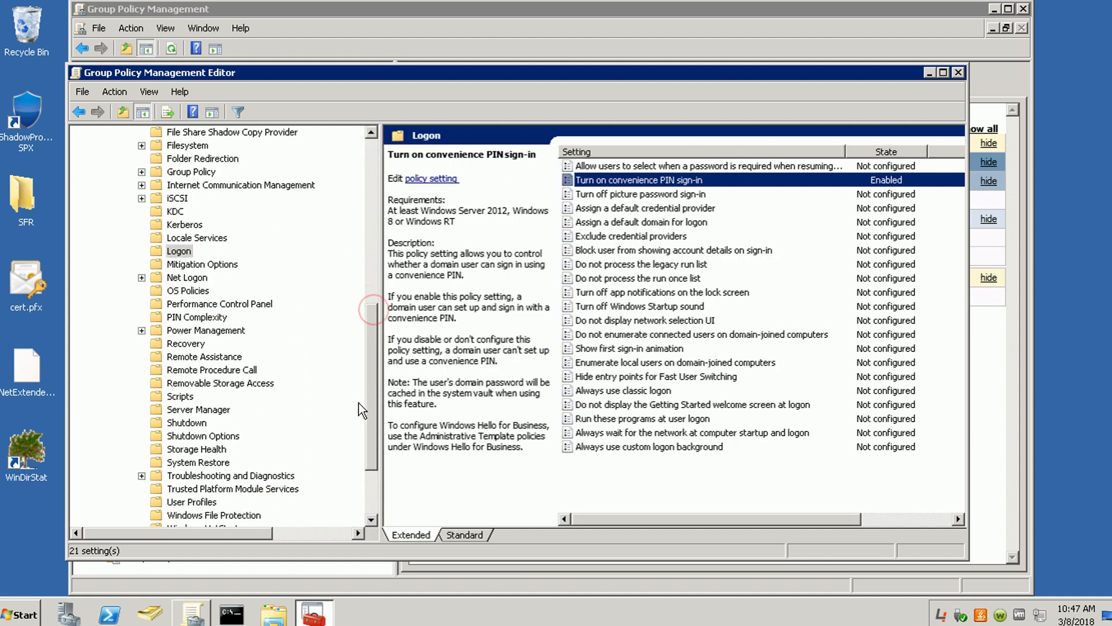
pyautogui.scroll(-3)
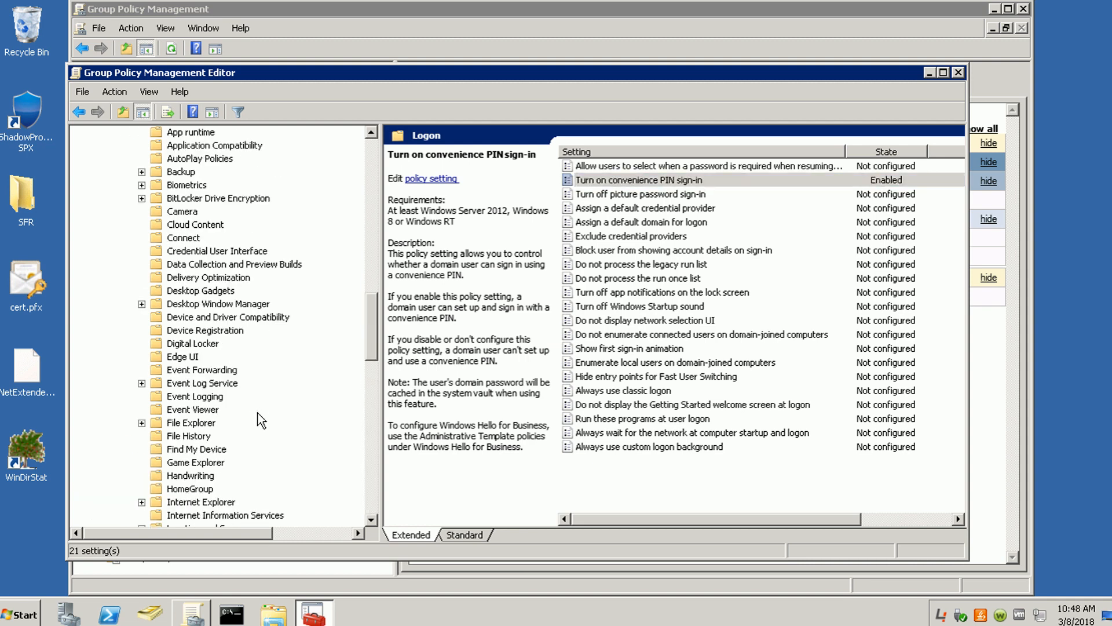
pyautogui.scroll(-3)
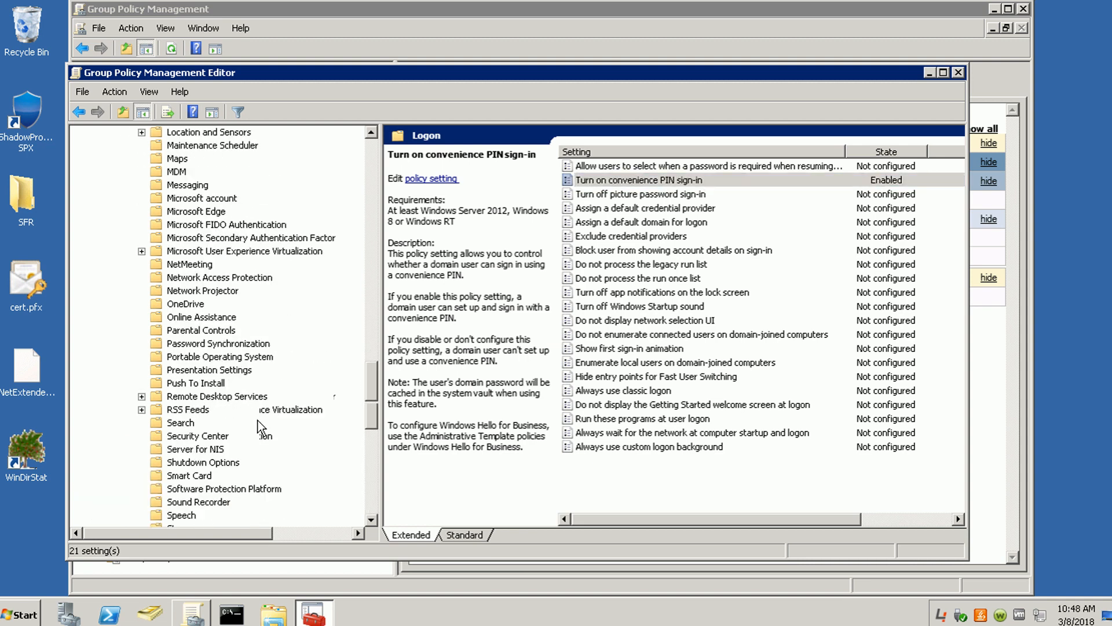
pyautogui.scroll(-3)
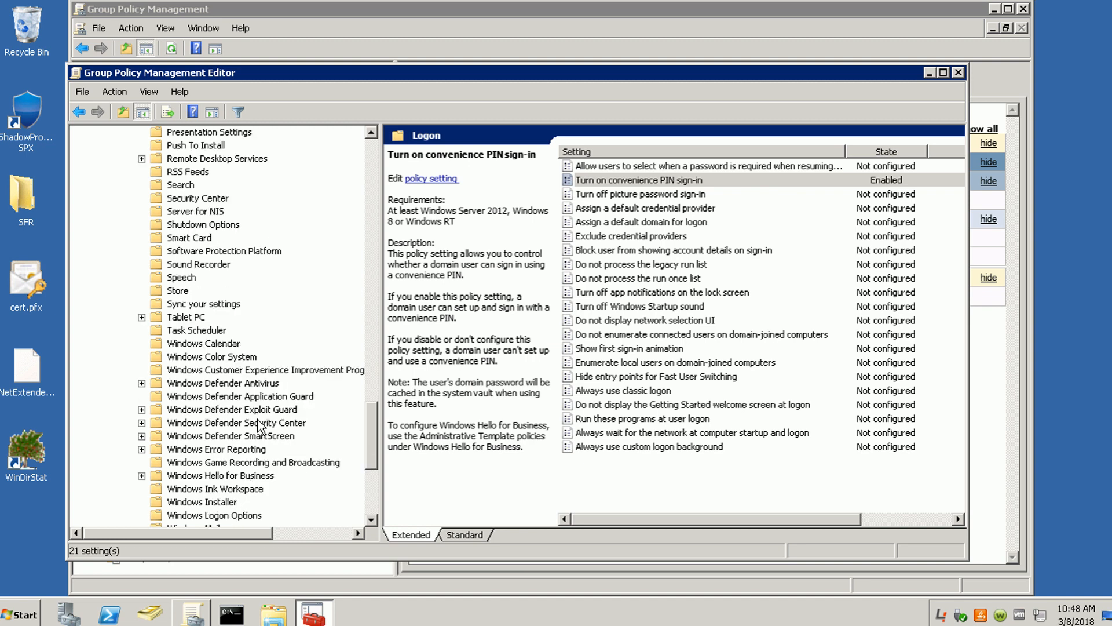
pyautogui.click(220, 475)
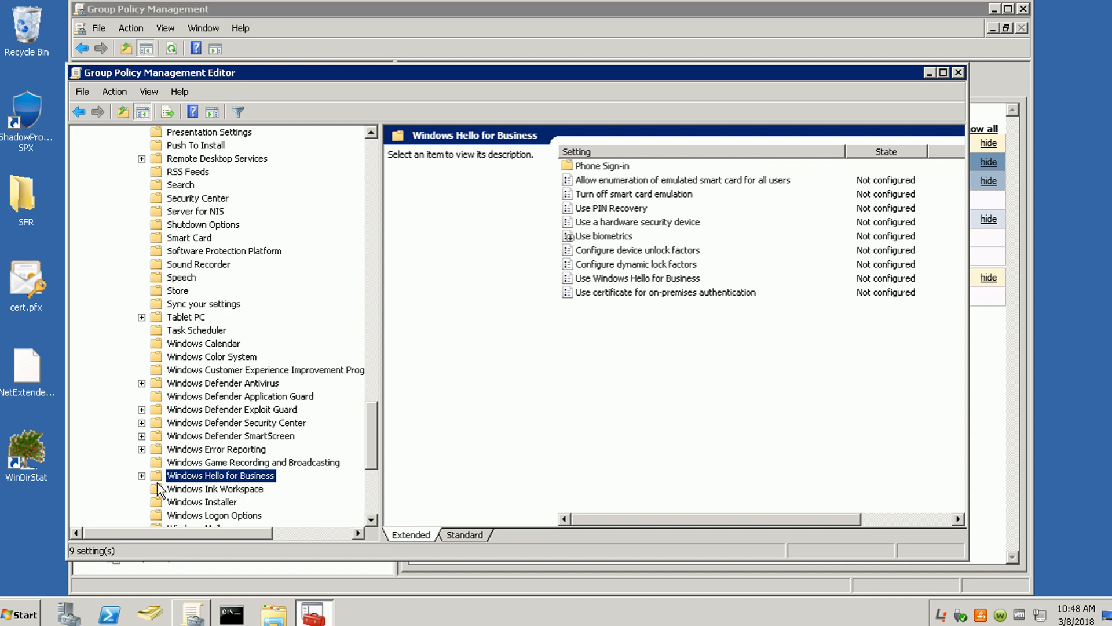
pyautogui.moveTo(630, 332)
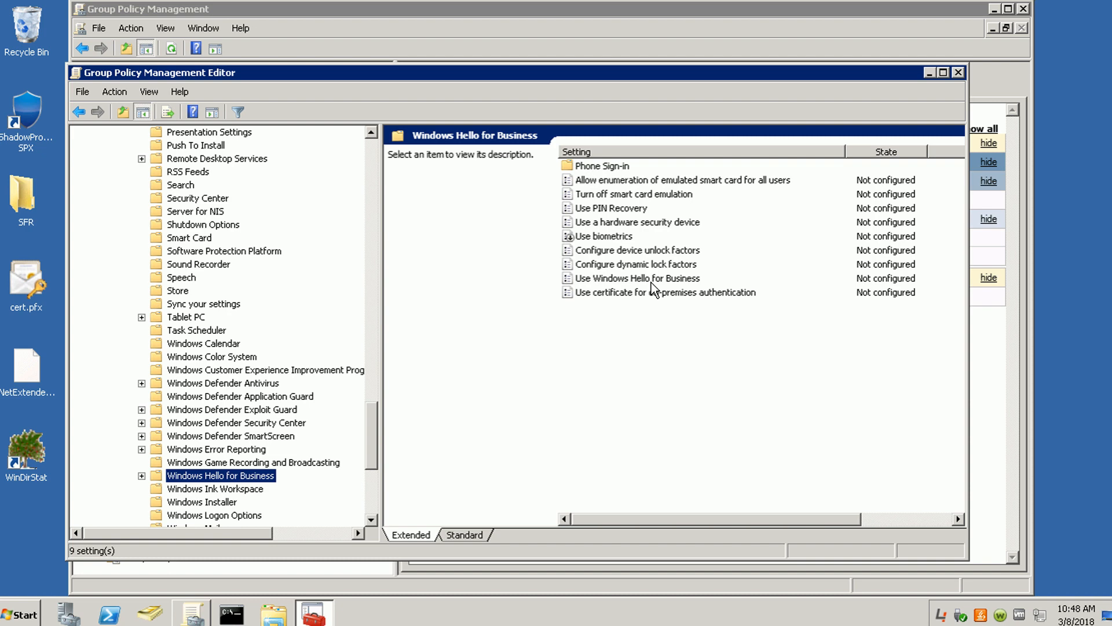
# Select 'Use Windows Hello for Business' to show its description, confirming it is Not configured.
pyautogui.click(637, 277)
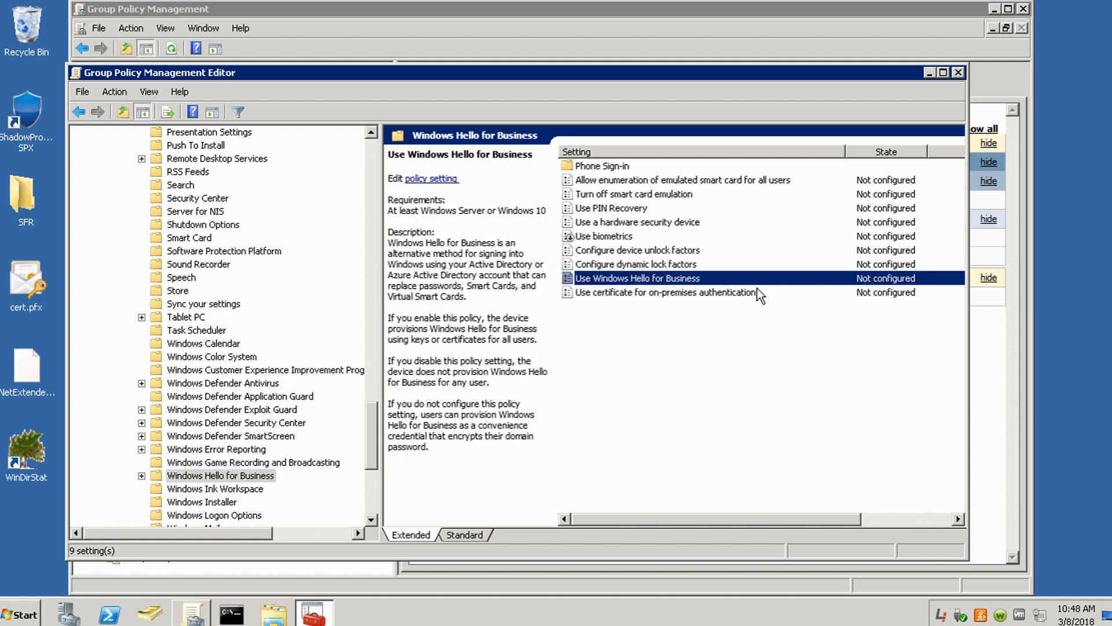
pyautogui.moveTo(879, 289)
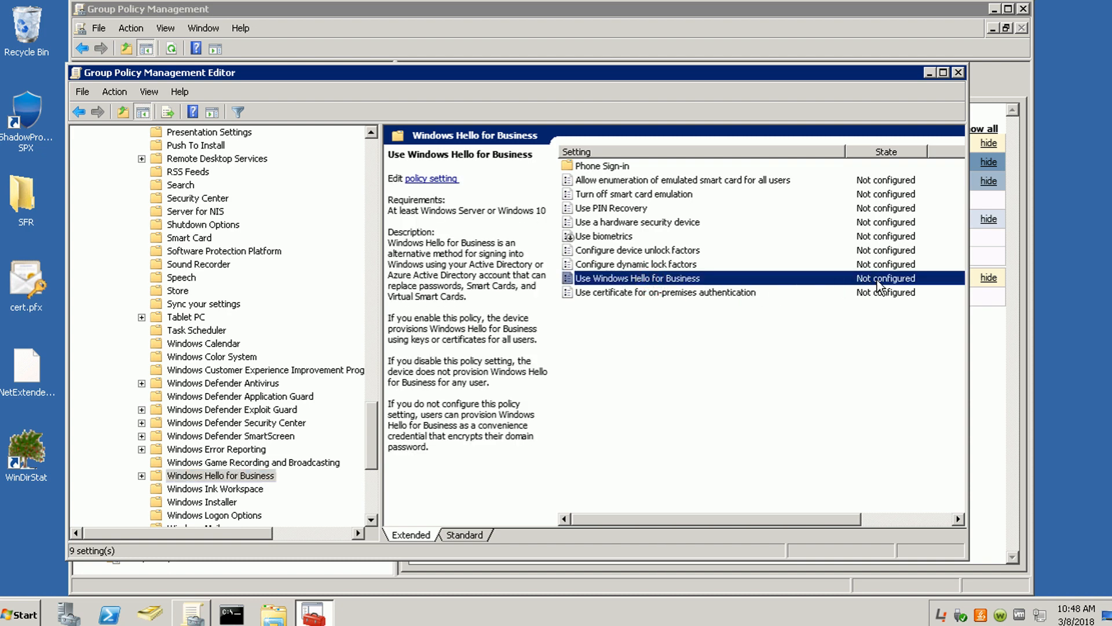
pyautogui.moveTo(705, 419)
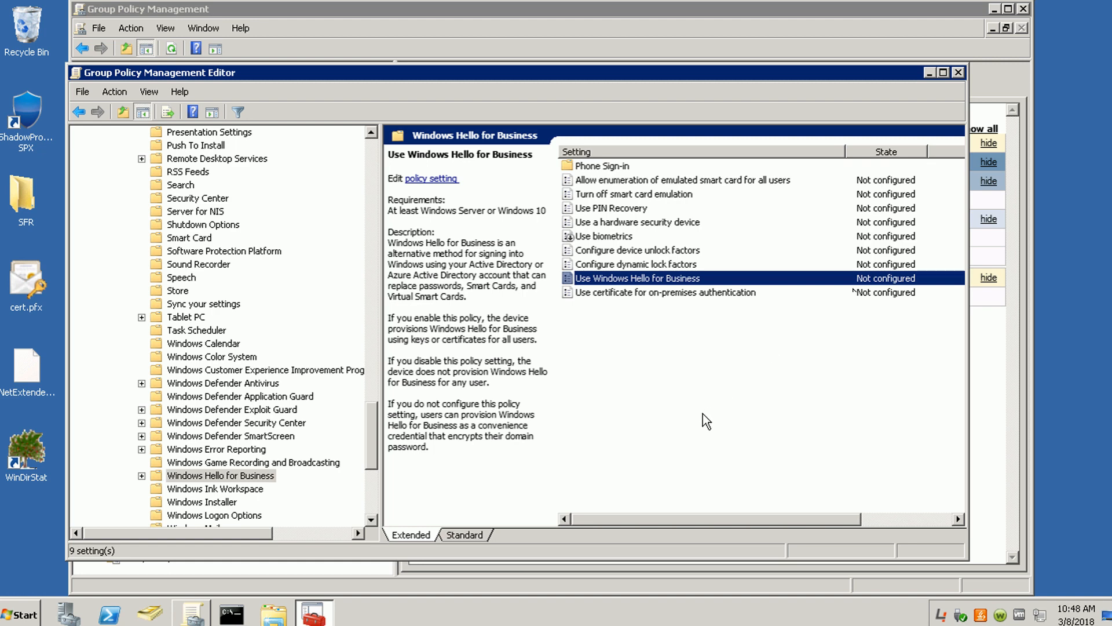
pyautogui.moveTo(637, 304)
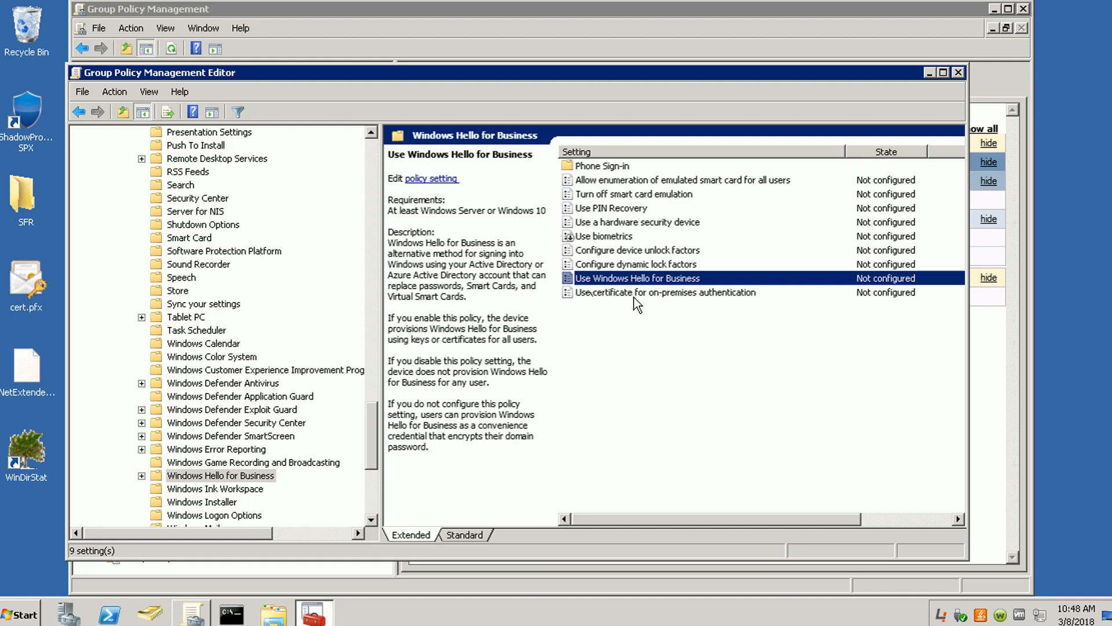
pyautogui.moveTo(665, 292)
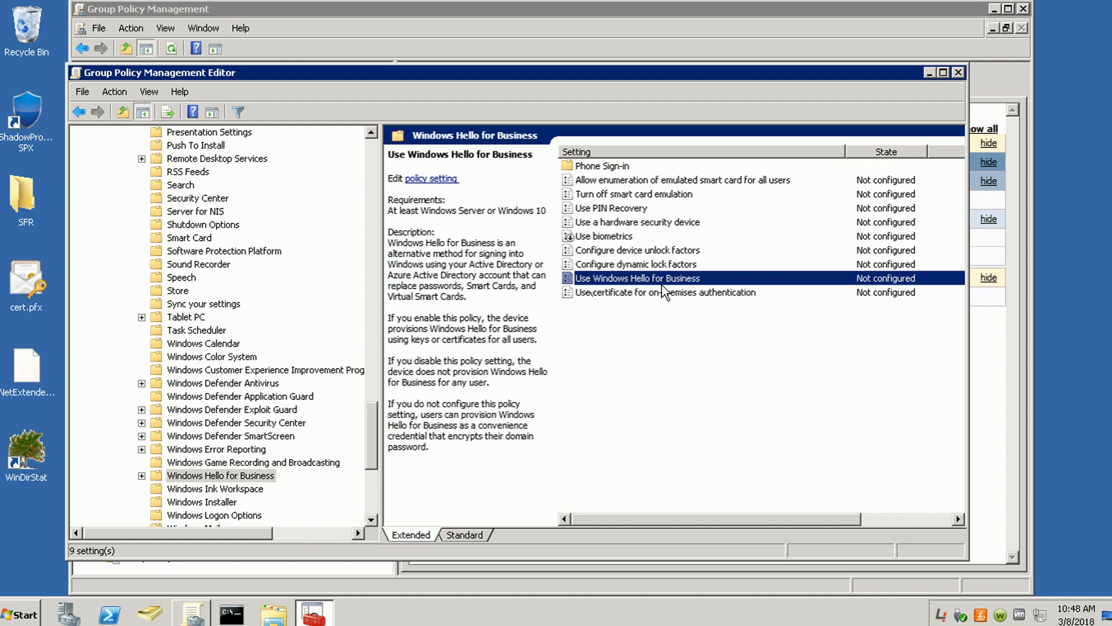
pyautogui.moveTo(636, 368)
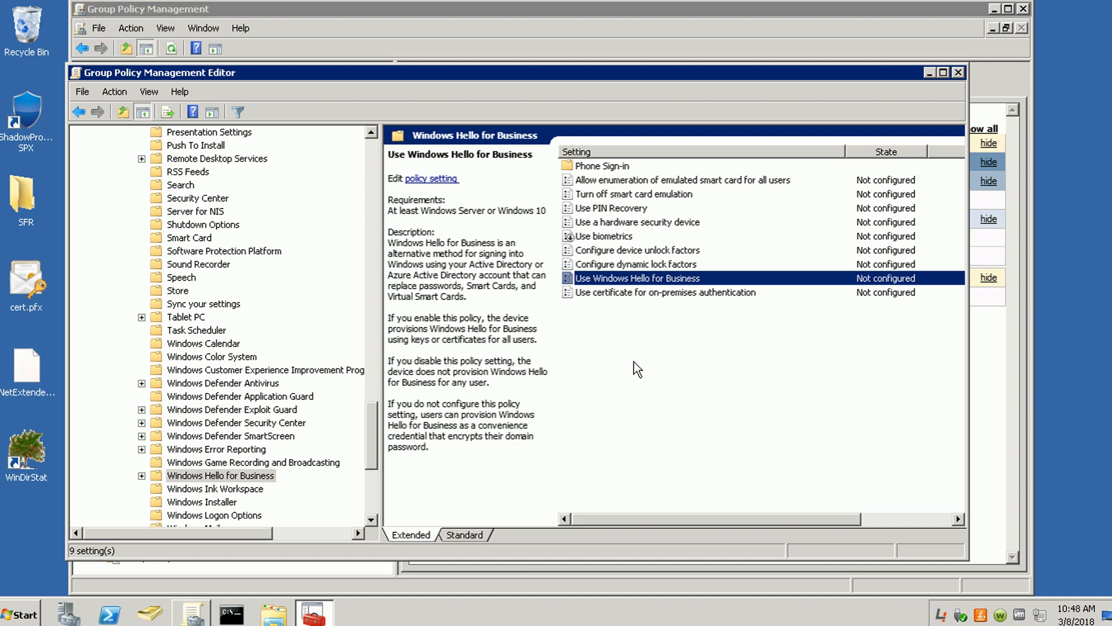
pyautogui.moveTo(632, 369)
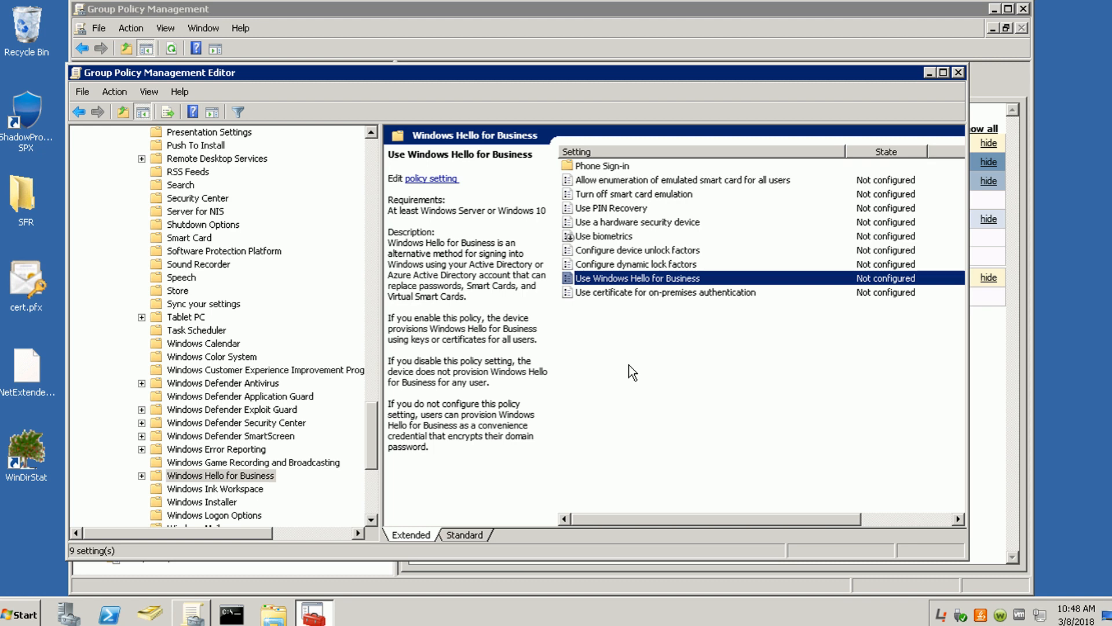
pyautogui.moveTo(653, 395)
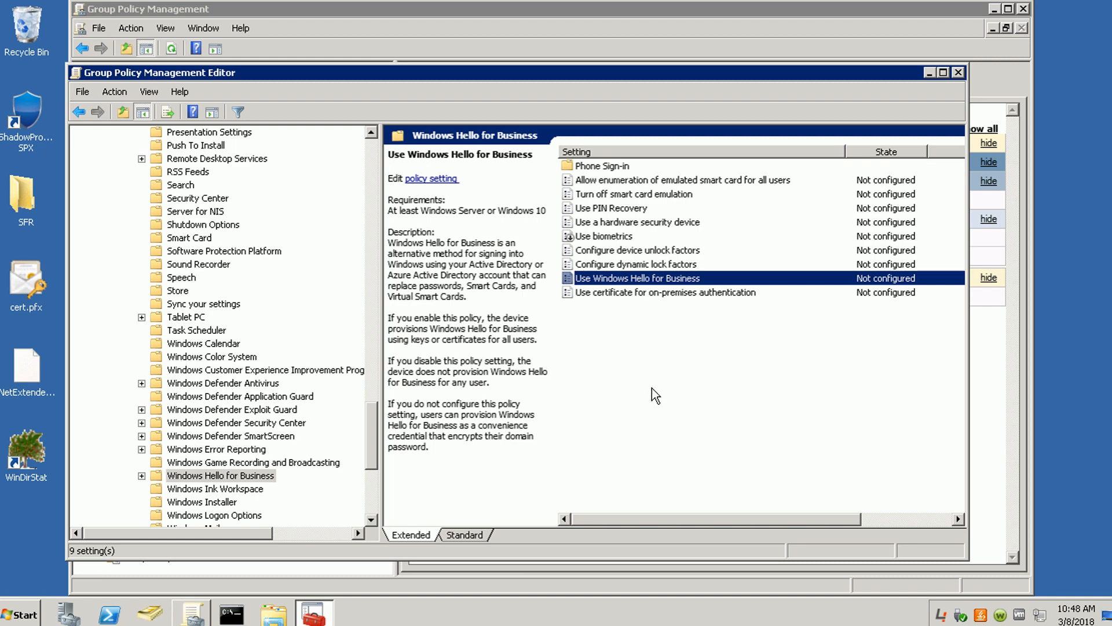
pyautogui.moveTo(668, 398)
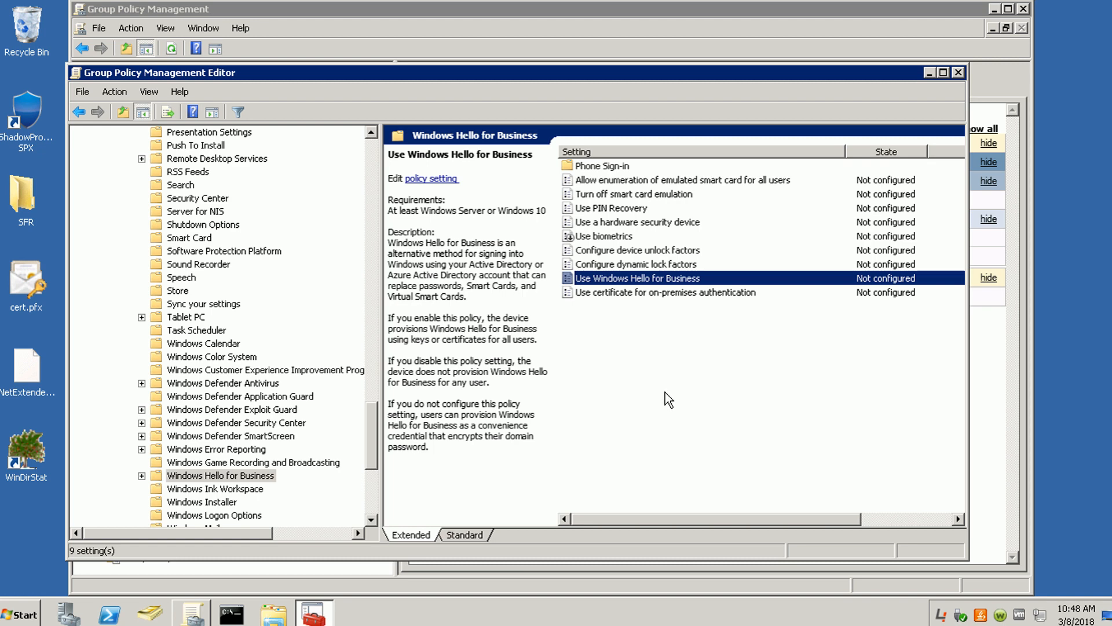
pyautogui.moveTo(658, 369)
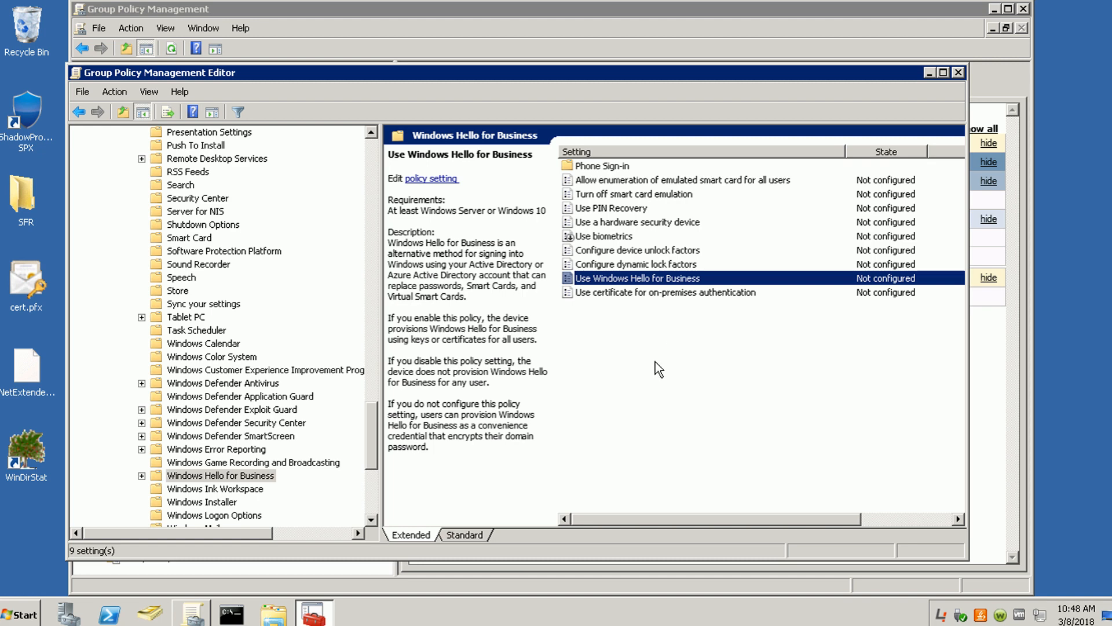
pyautogui.moveTo(662, 360)
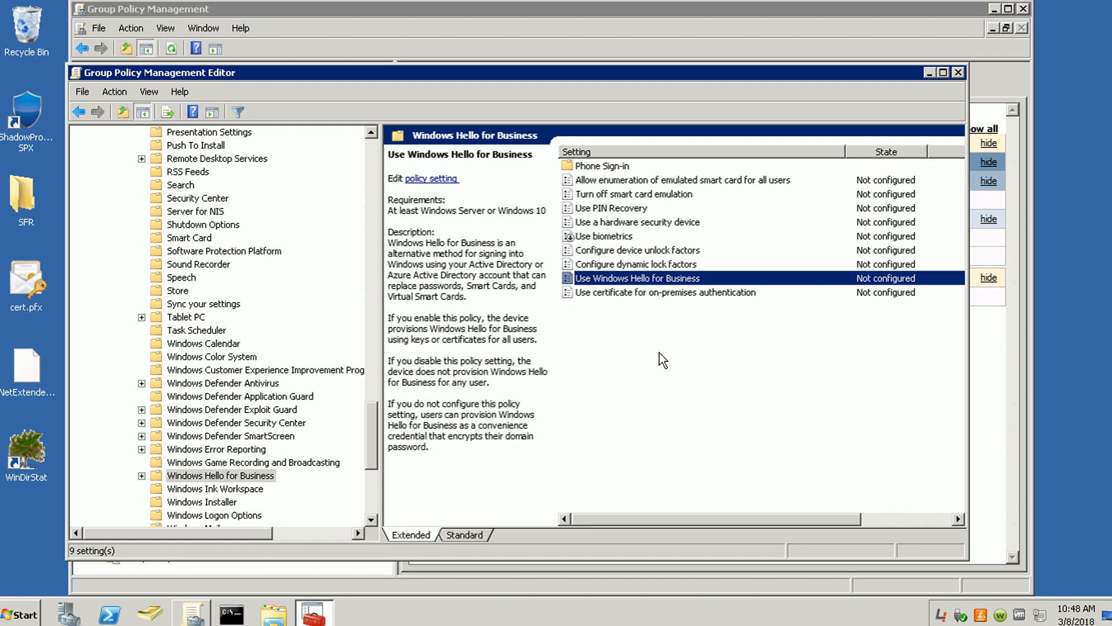
pyautogui.moveTo(636, 372)
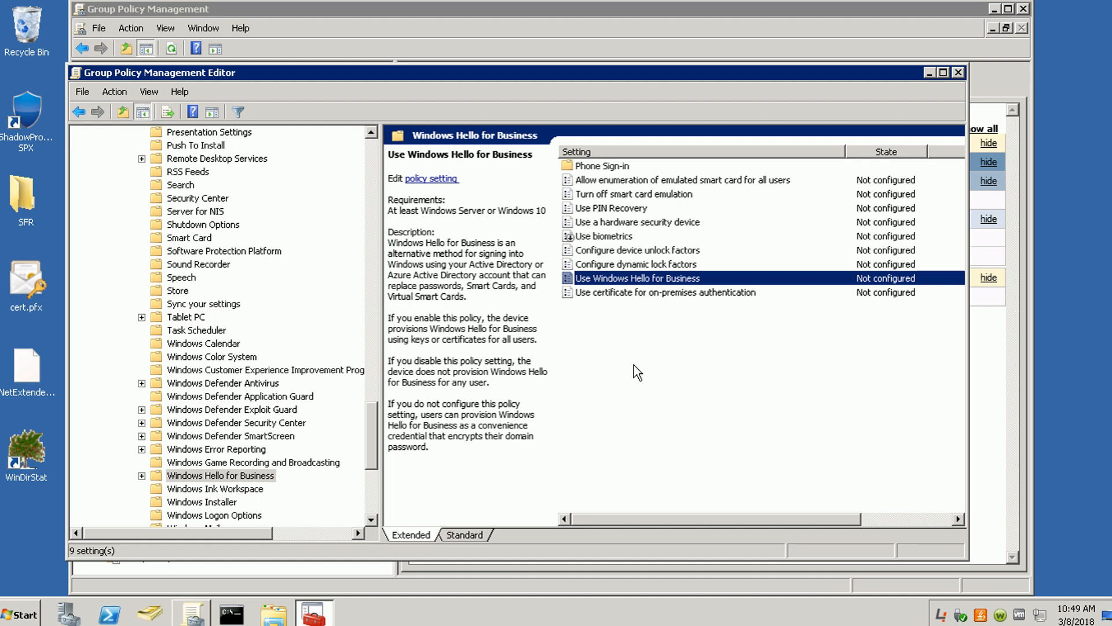